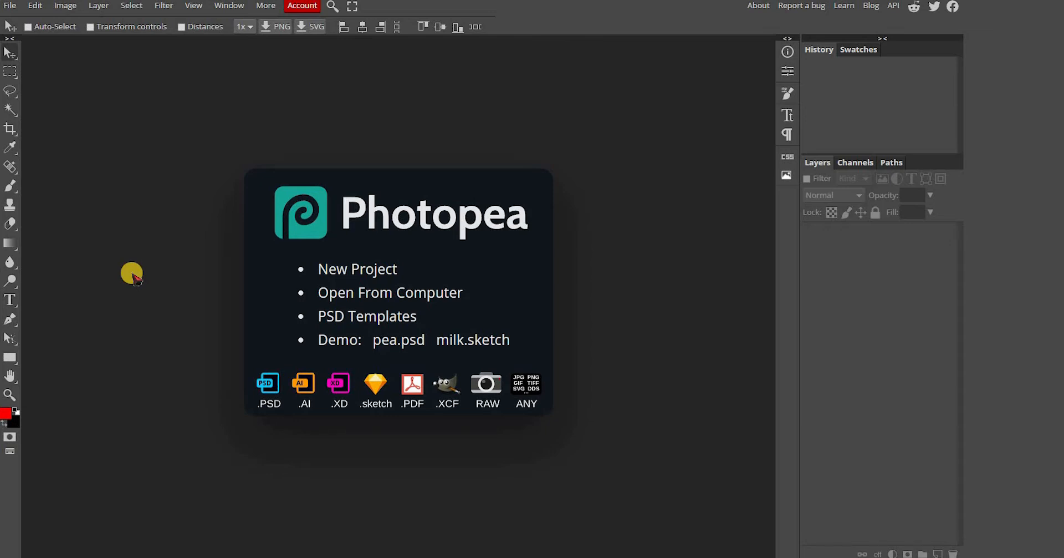
{"action": "mouse_move", "coordinate": [10, 6]}
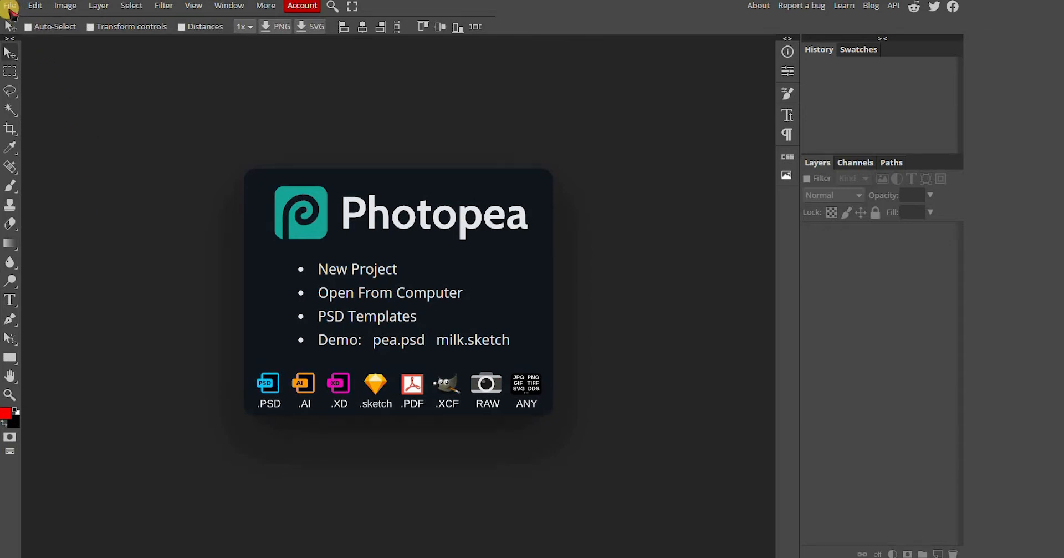
Step: Reveal the File menu commands over the Photopea start screen
{"action": "left_click", "coordinate": [10, 5]}
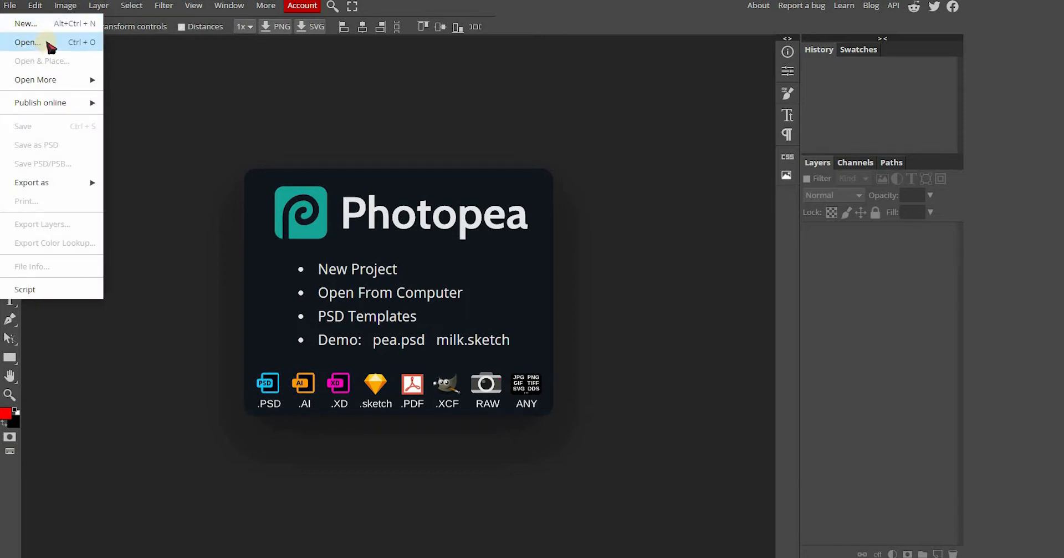
Step: Open Screen-01.psd from the Classico folder, loading the drinks menu design
{"action": "left_click", "coordinate": [25, 42]}
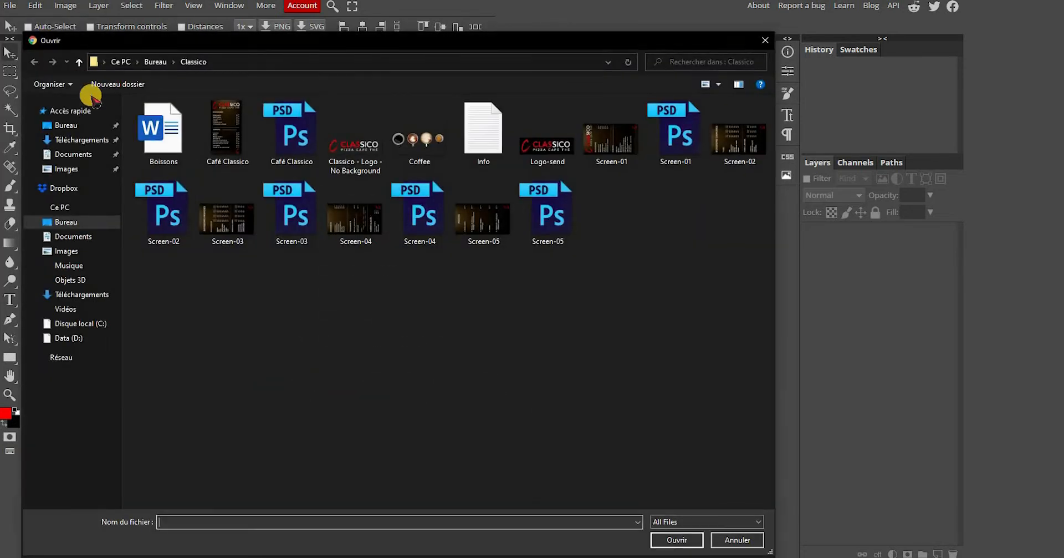
{"action": "mouse_move", "coordinate": [356, 281]}
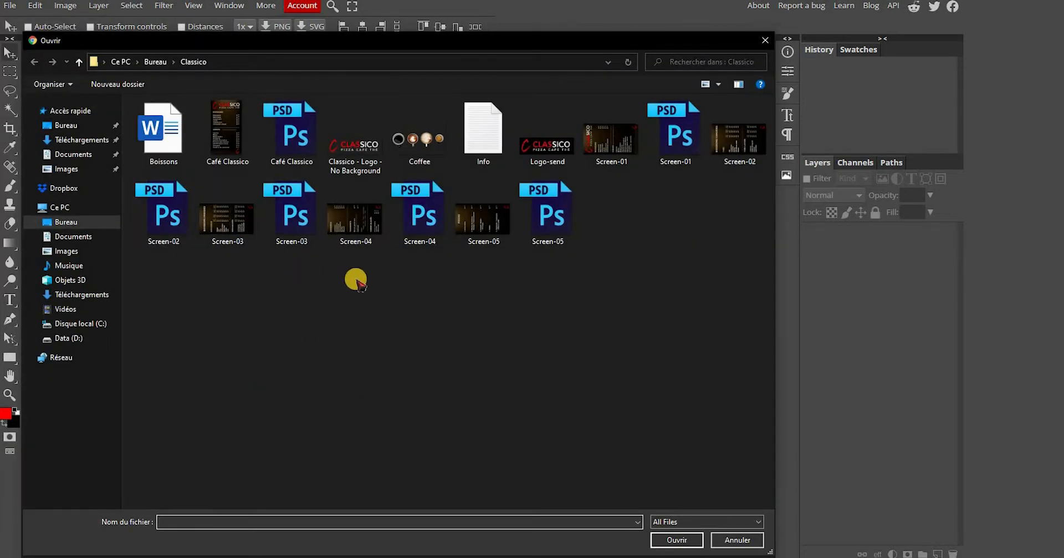
{"action": "mouse_move", "coordinate": [387, 281]}
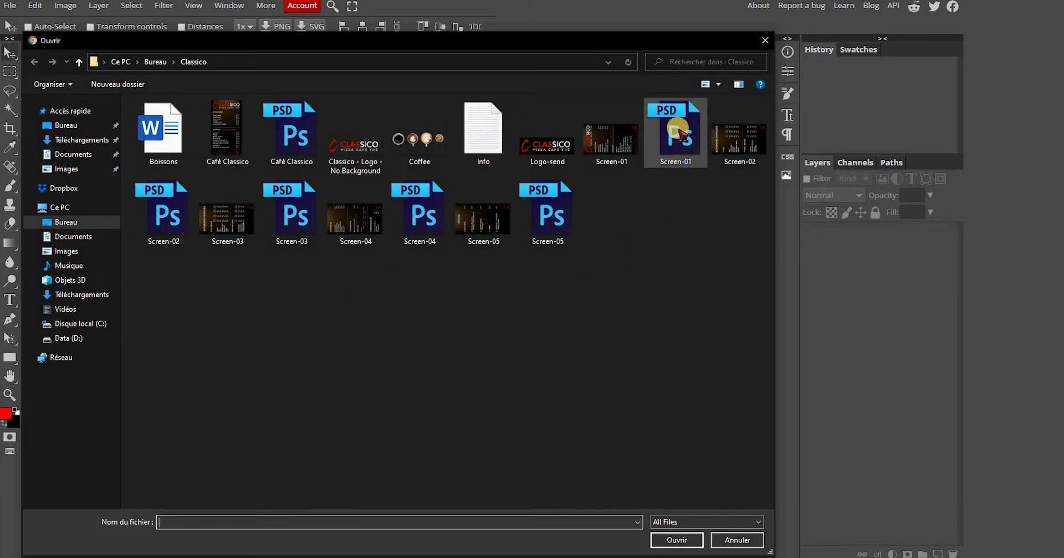
{"action": "left_click", "coordinate": [675, 132]}
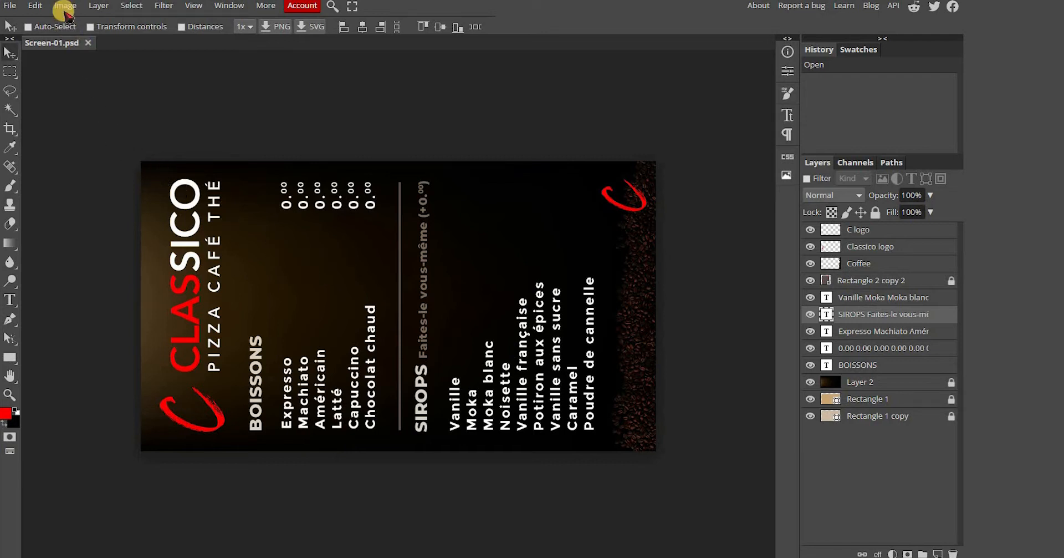
Step: Rotate the canvas 90° clockwise so the Classico menu stands upright
{"action": "left_click", "coordinate": [65, 5]}
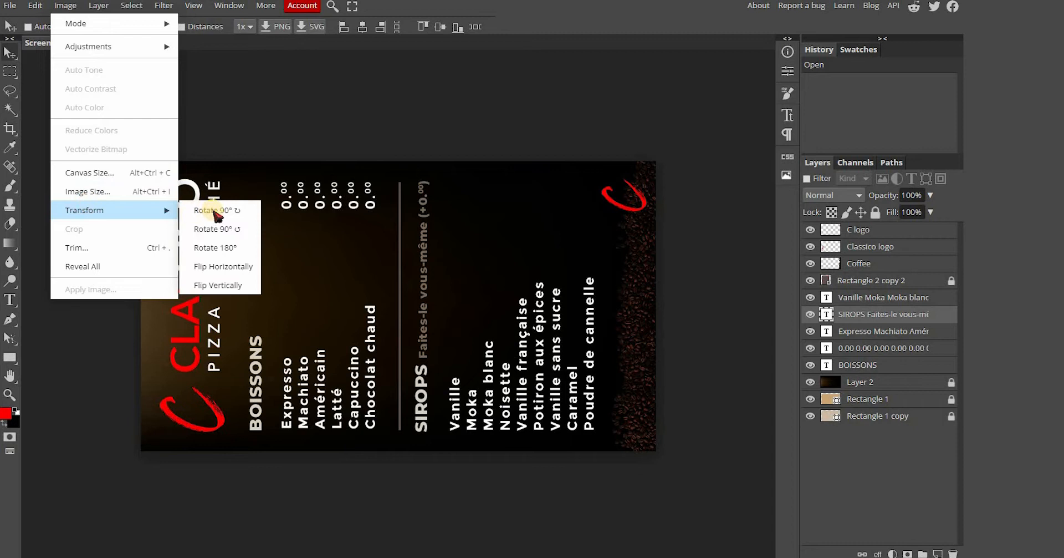
{"action": "mouse_move", "coordinate": [217, 212]}
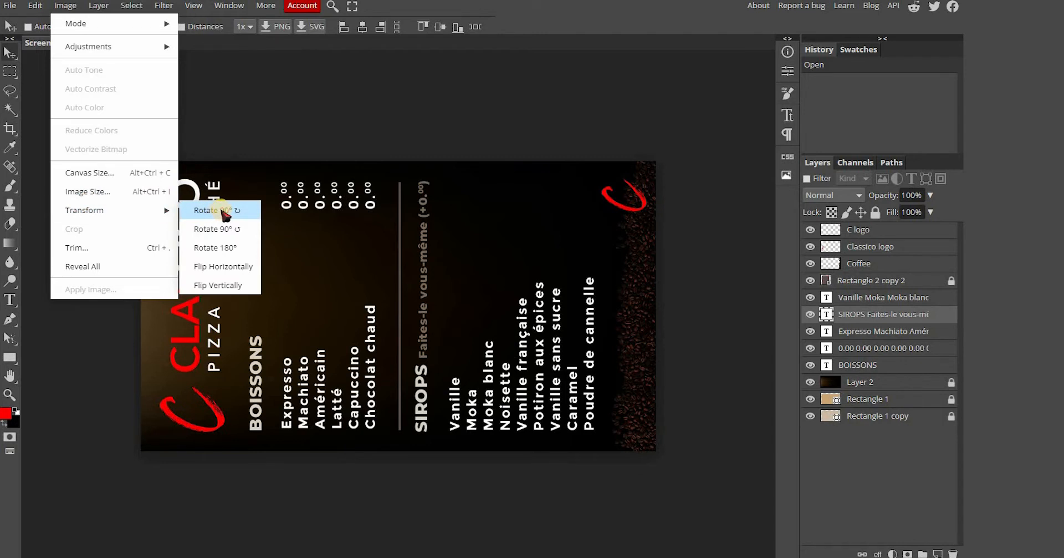
{"action": "left_click", "coordinate": [211, 210]}
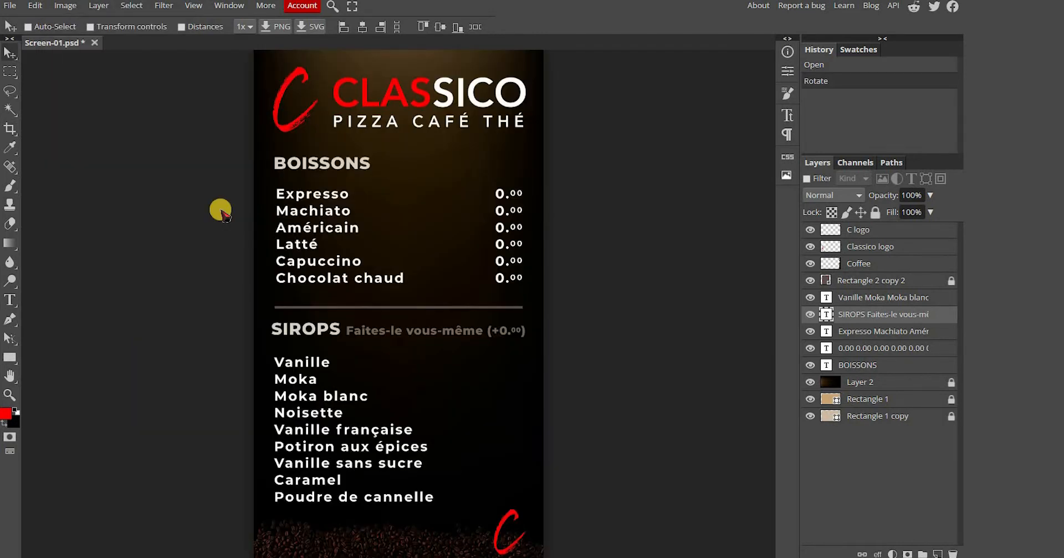
{"action": "mouse_move", "coordinate": [762, 189]}
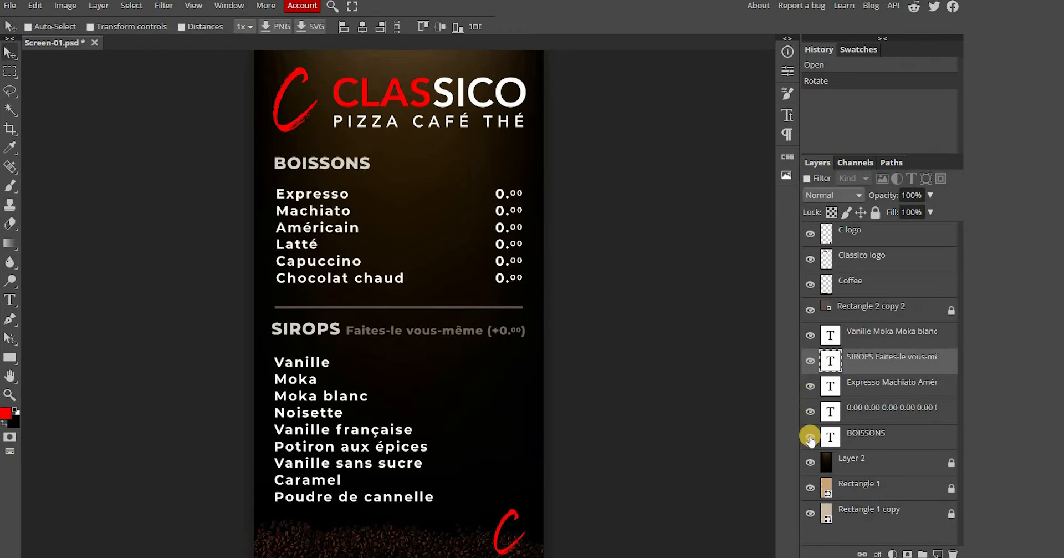
Step: Examine the layer stack of the upright Classico menu before editing text
{"action": "left_click", "coordinate": [810, 461]}
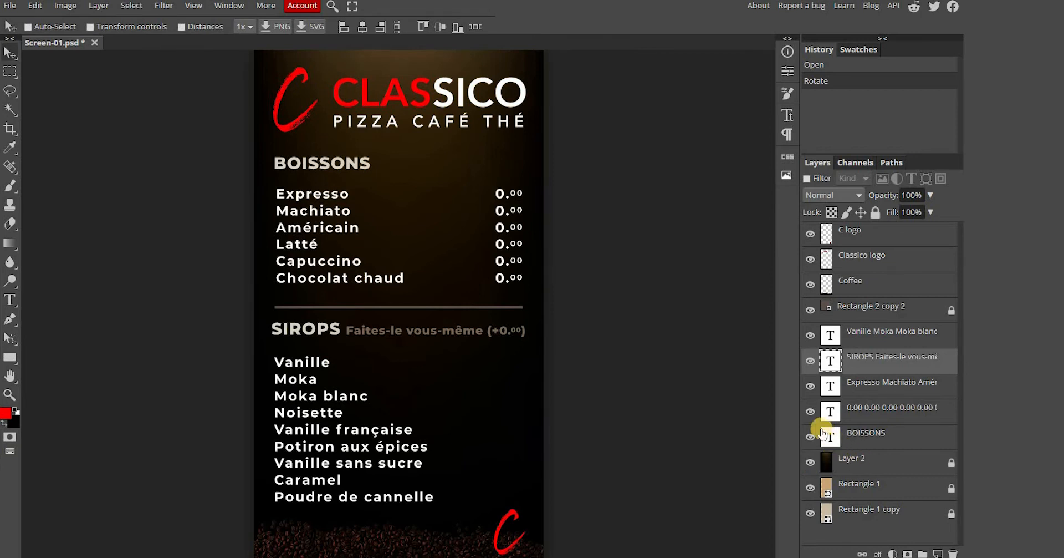
{"action": "mouse_move", "coordinate": [107, 248]}
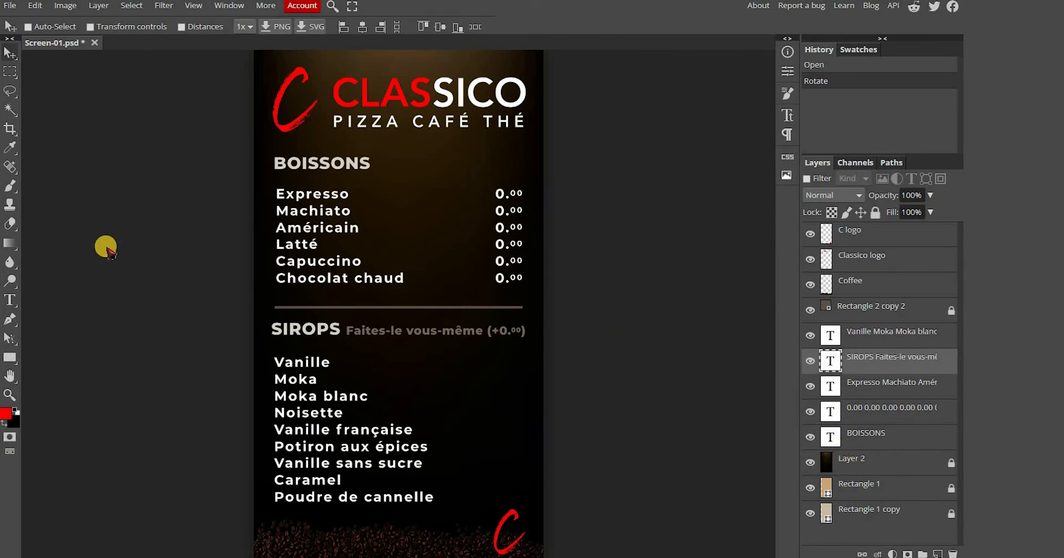
{"action": "mouse_move", "coordinate": [10, 298]}
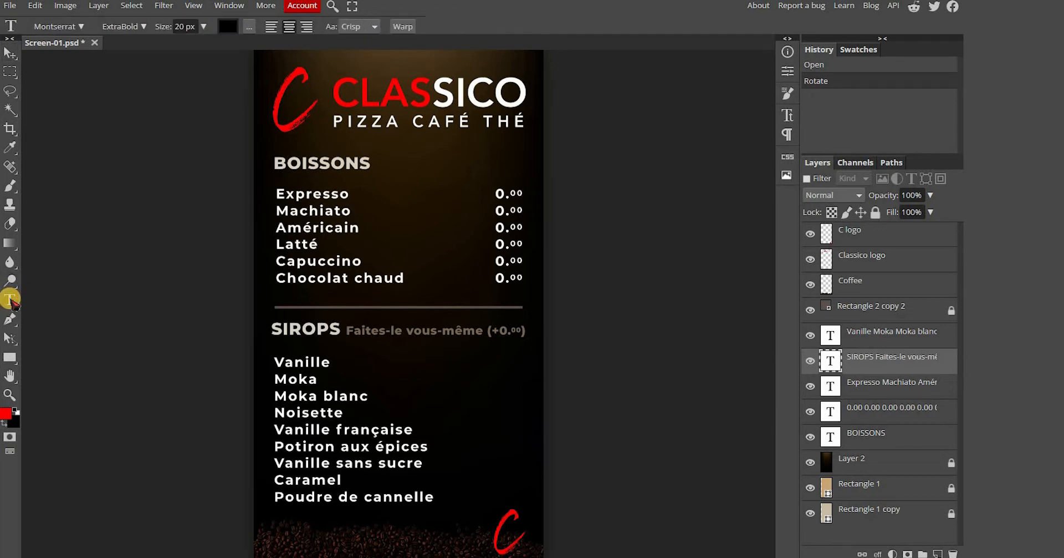
{"action": "mouse_move", "coordinate": [872, 312]}
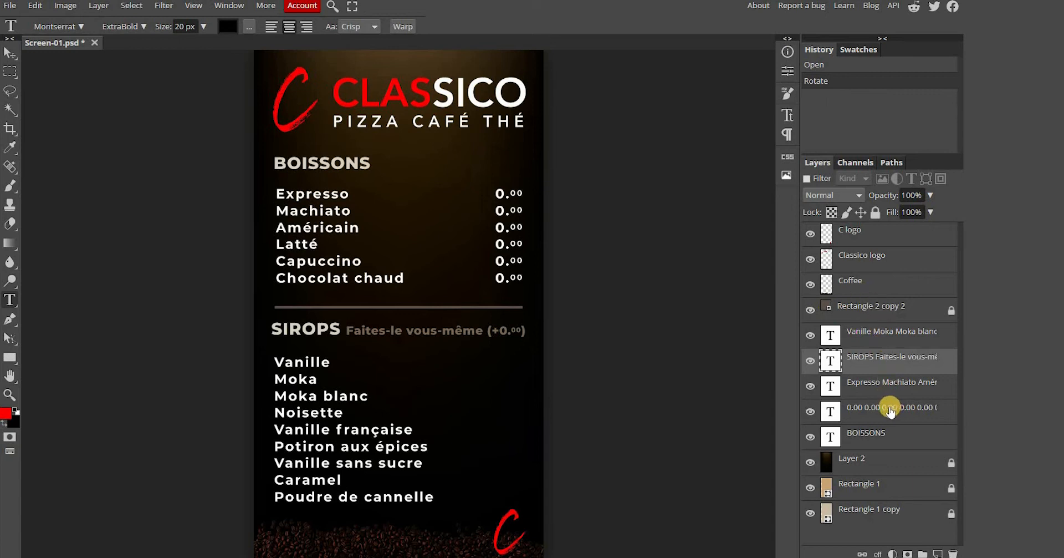
Step: Retype the drink prices as 1.99, 2.49, 2.99, 3.49, 2.99 and 1.99 in the prices layer
{"action": "left_click", "coordinate": [891, 406]}
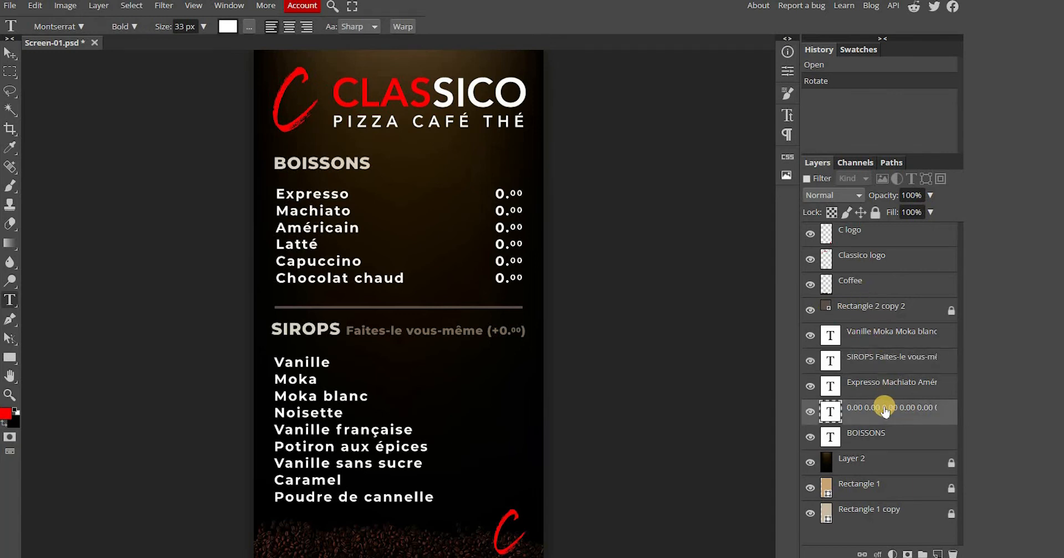
{"action": "mouse_move", "coordinate": [560, 241]}
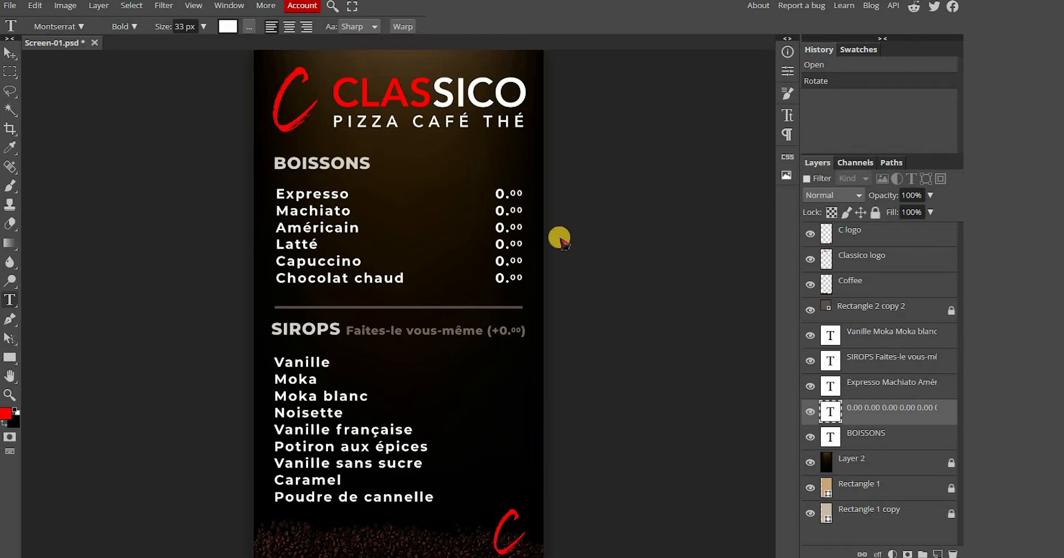
{"action": "mouse_move", "coordinate": [501, 194]}
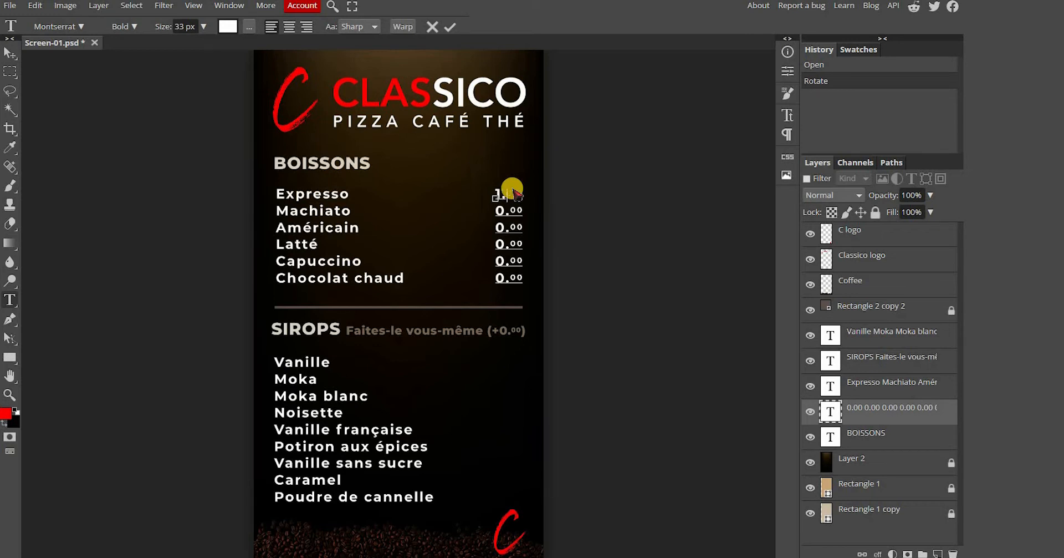
{"action": "type", "text": "1.99"}
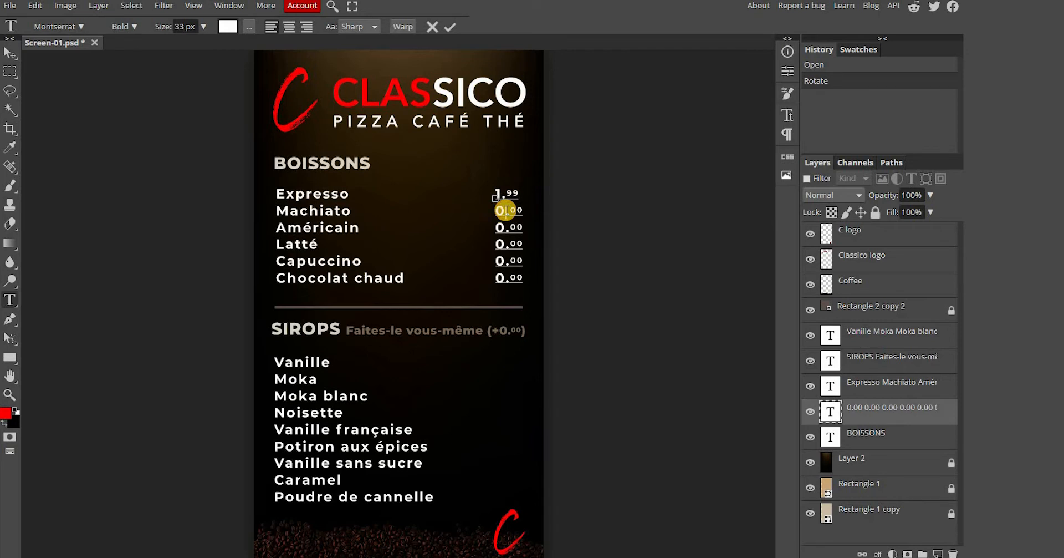
{"action": "type", "text": "2.49"}
{"action": "left_click", "coordinate": [509, 260]}
{"action": "type", "text": "2.99"}
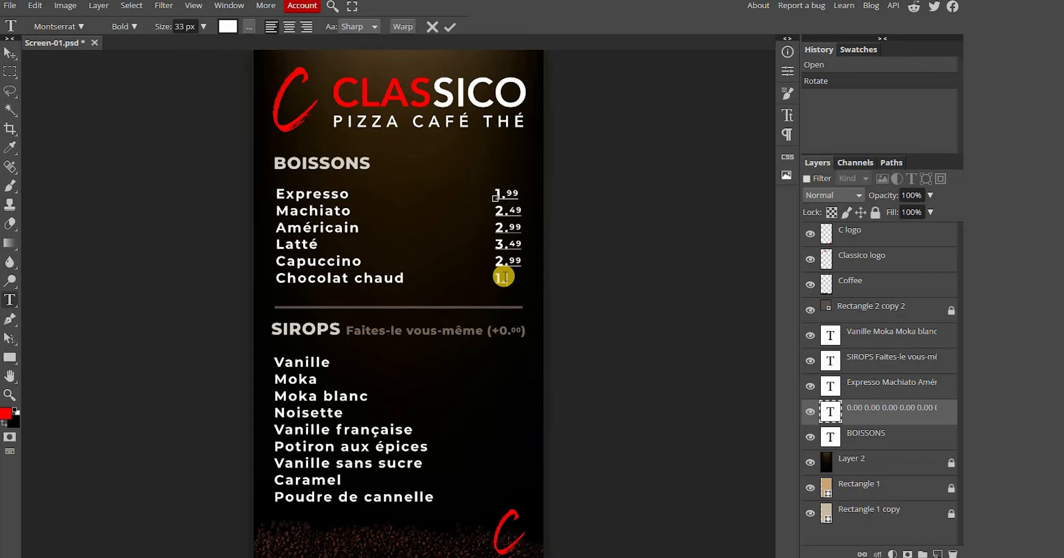
{"action": "type", "text": "1.99"}
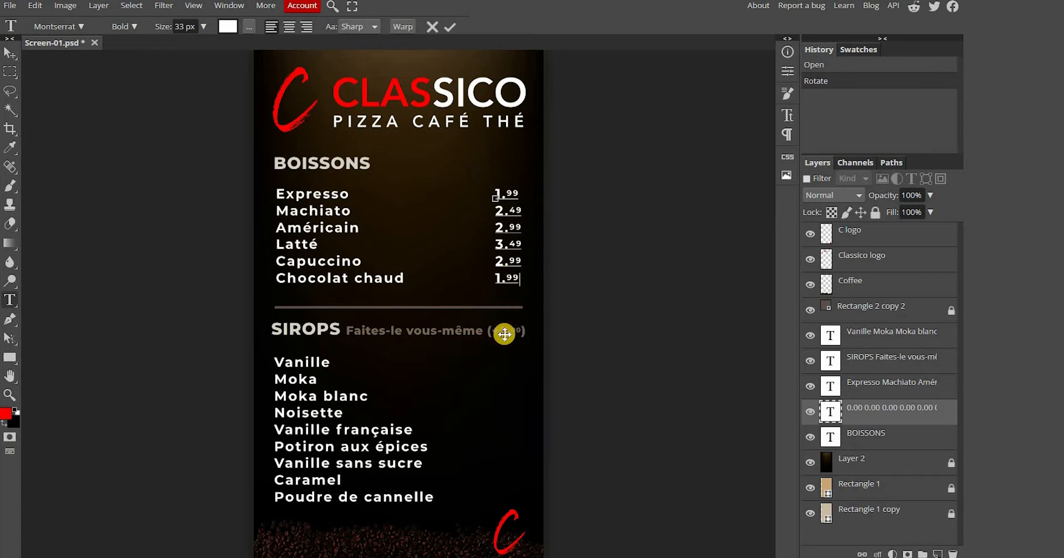
{"action": "mouse_move", "coordinate": [867, 417]}
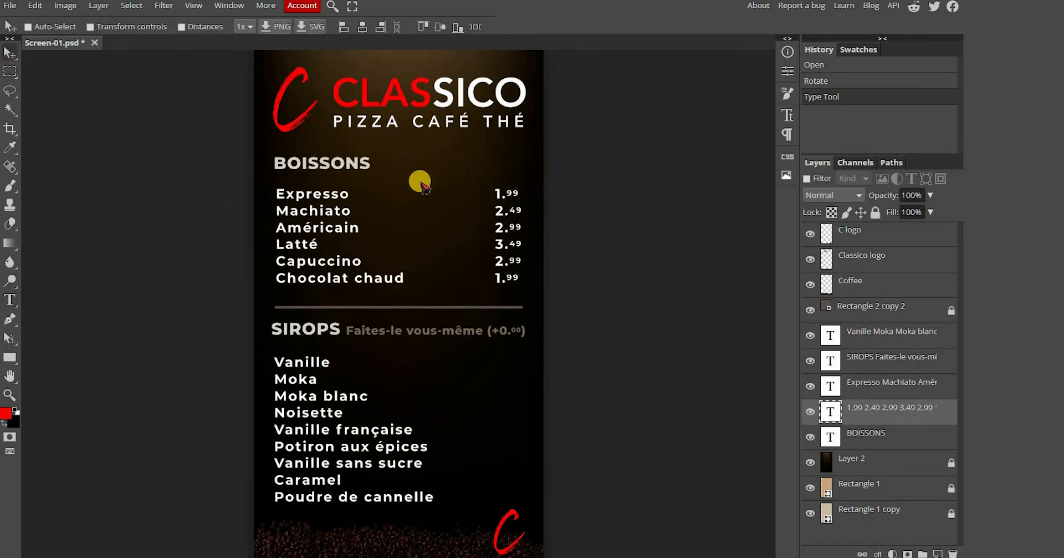
{"action": "mouse_move", "coordinate": [8, 305]}
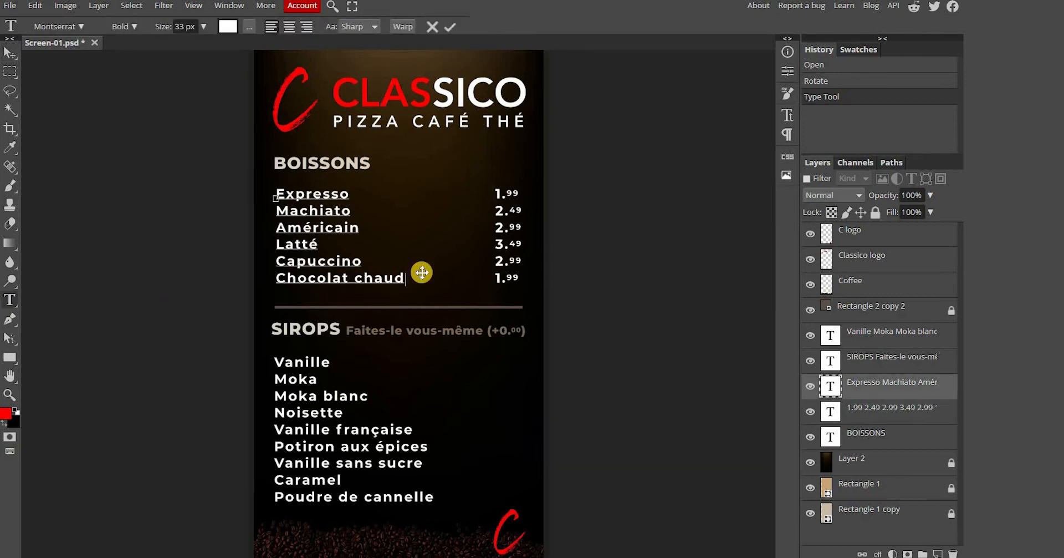
Step: Add a new drink line 'Thé à la menthe' below Chocolat chaud in the names layer
{"action": "key", "text": "Return"}
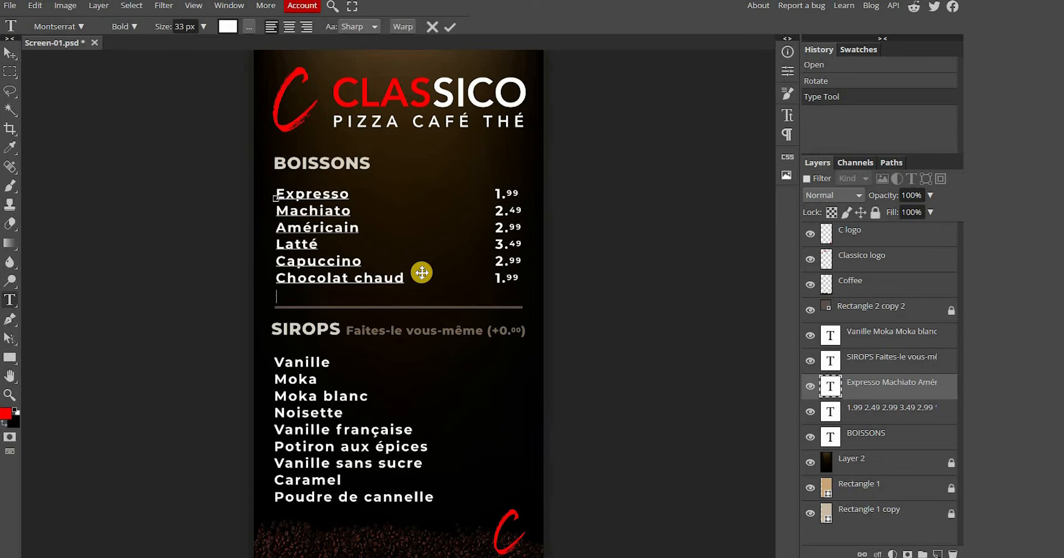
{"action": "mouse_move", "coordinate": [319, 294]}
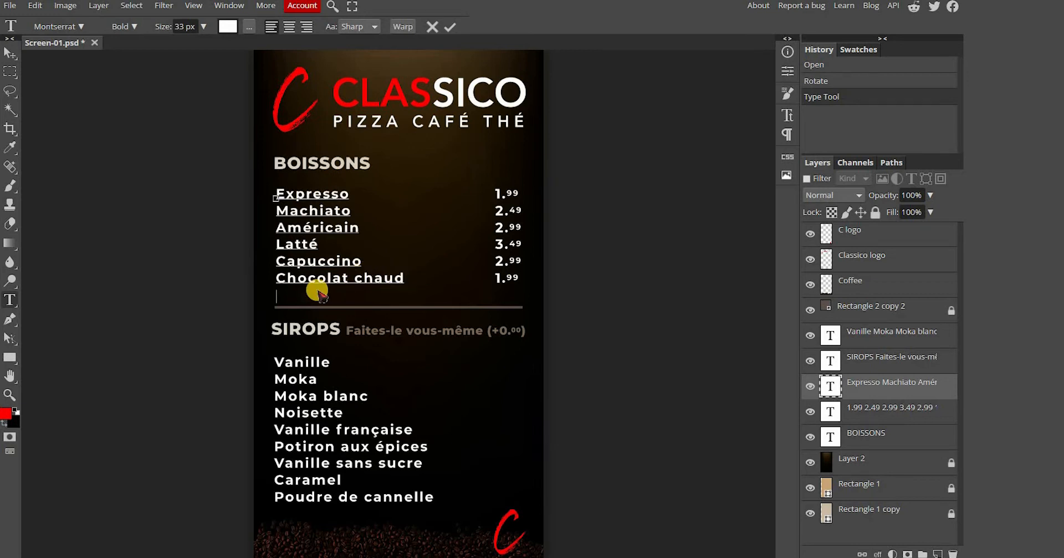
{"action": "type", "text": "Th"}
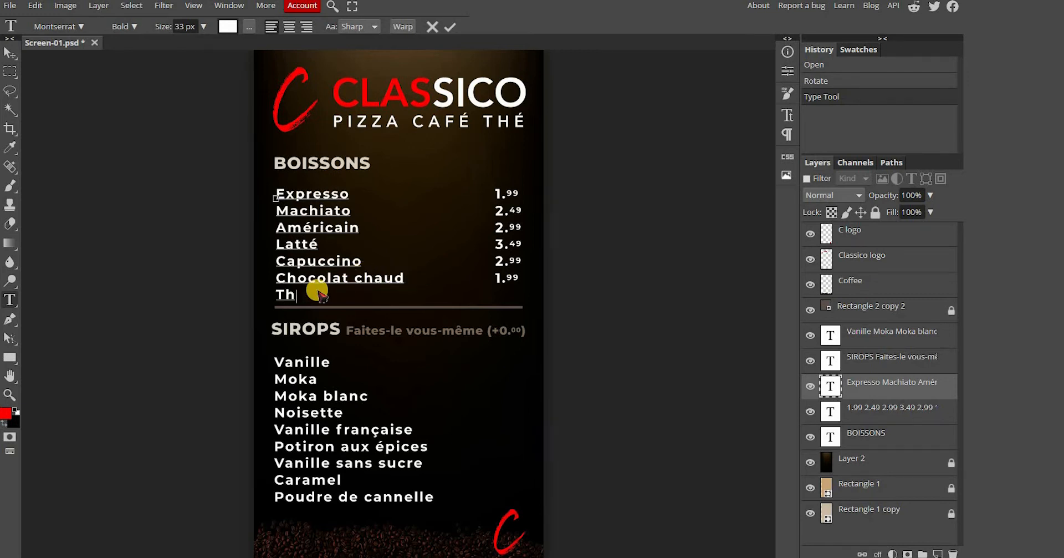
{"action": "type", "text": "é a"}
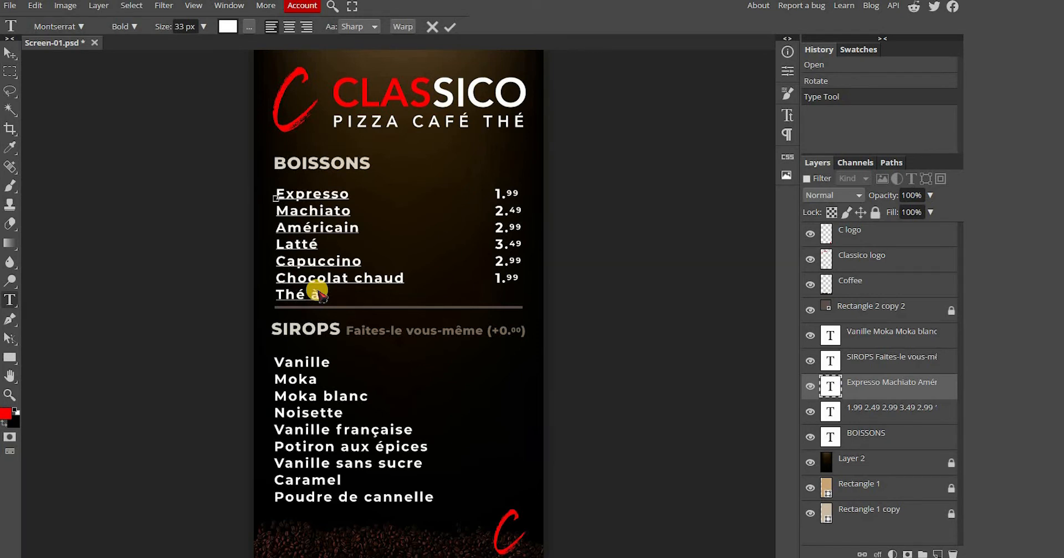
{"action": "type", "text": "à la menthe"}
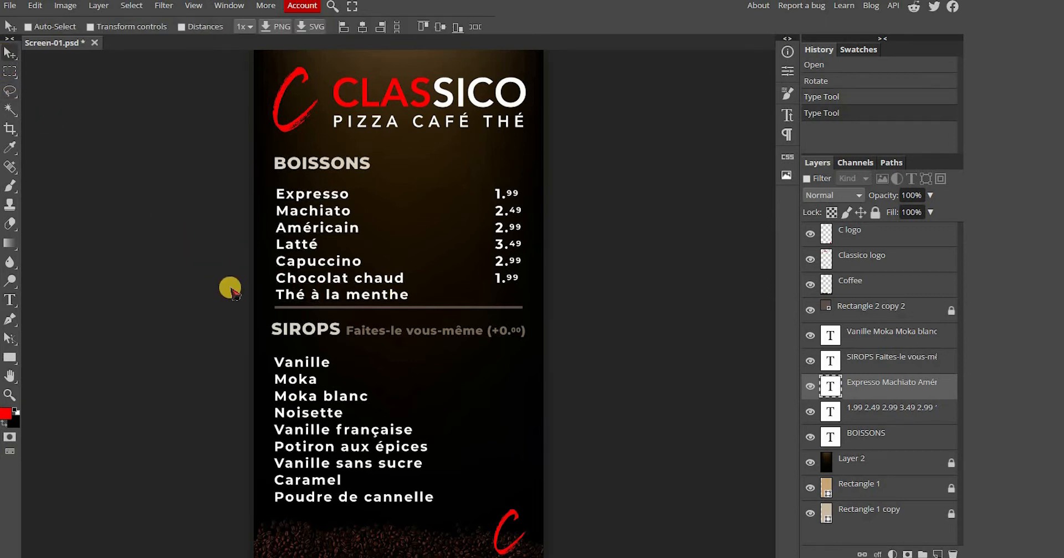
{"action": "mouse_move", "coordinate": [298, 237]}
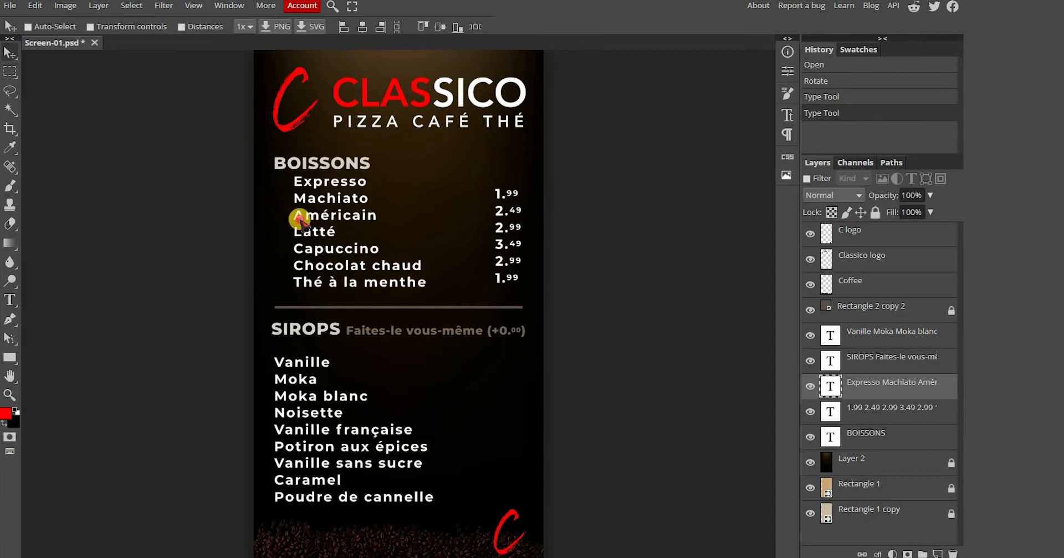
Step: Nudge the drink names block up so rows align with prices above the divider
{"action": "left_click_drag", "start_coordinate": [301, 218], "coordinate": [297, 214]}
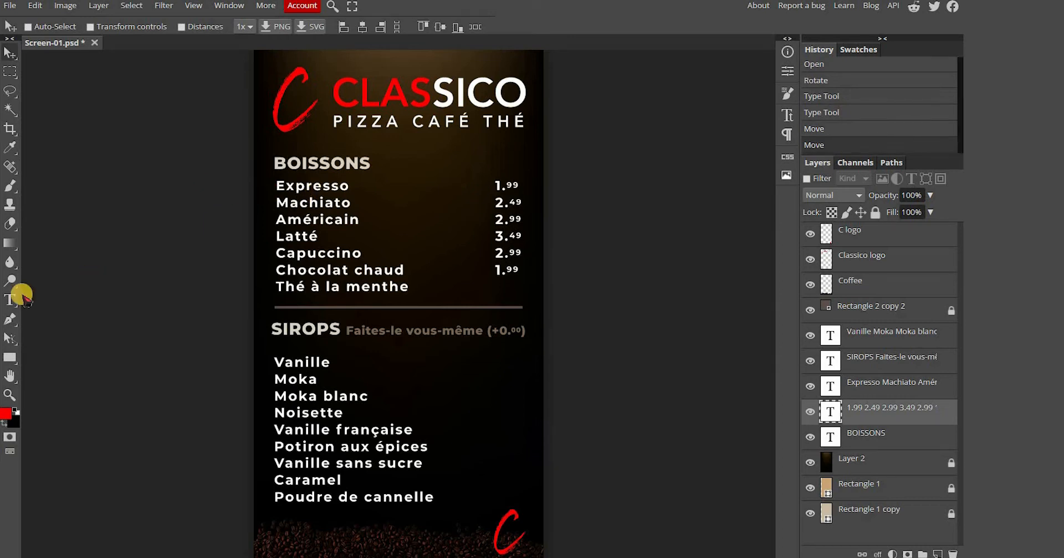
Step: Price Thé à la menthe at 2.49 and reach character settings to superscript the cents
{"action": "left_click", "coordinate": [10, 299]}
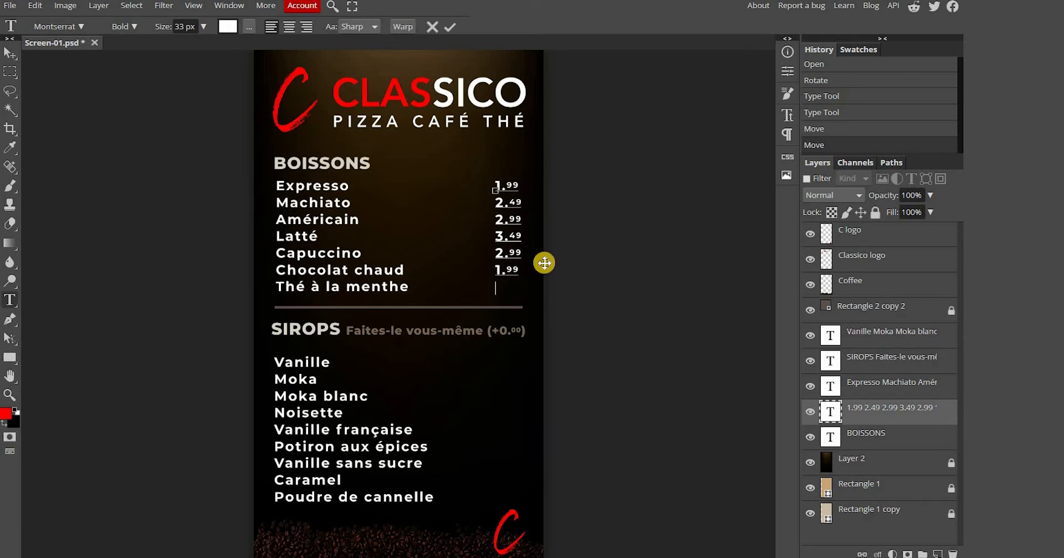
{"action": "type", "text": "2."}
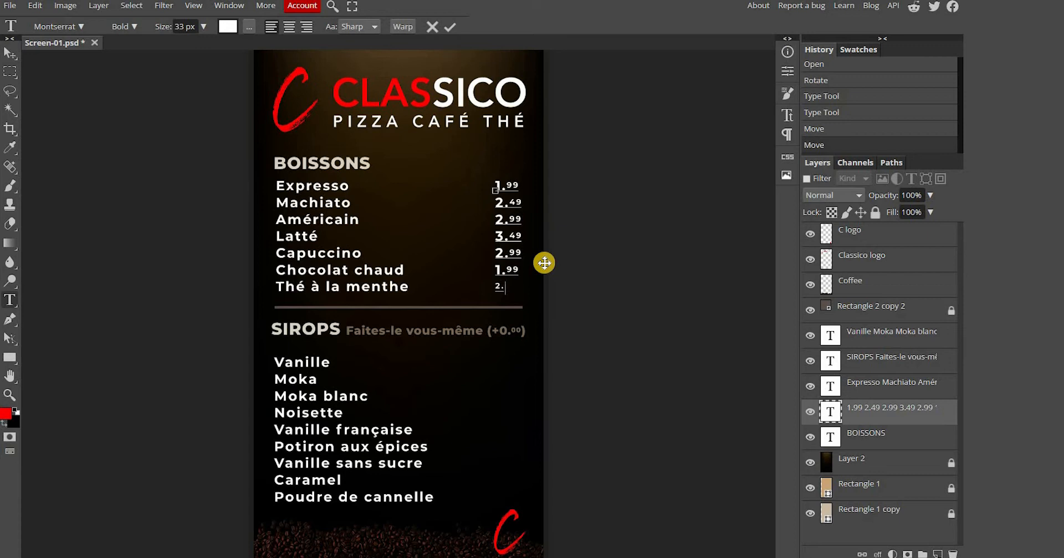
{"action": "type", "text": "49"}
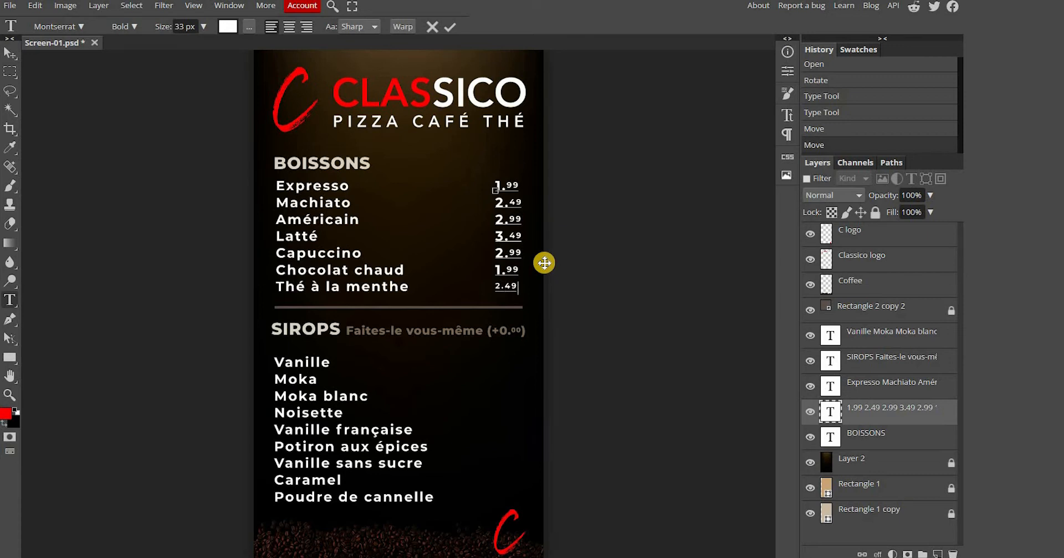
{"action": "mouse_move", "coordinate": [504, 284]}
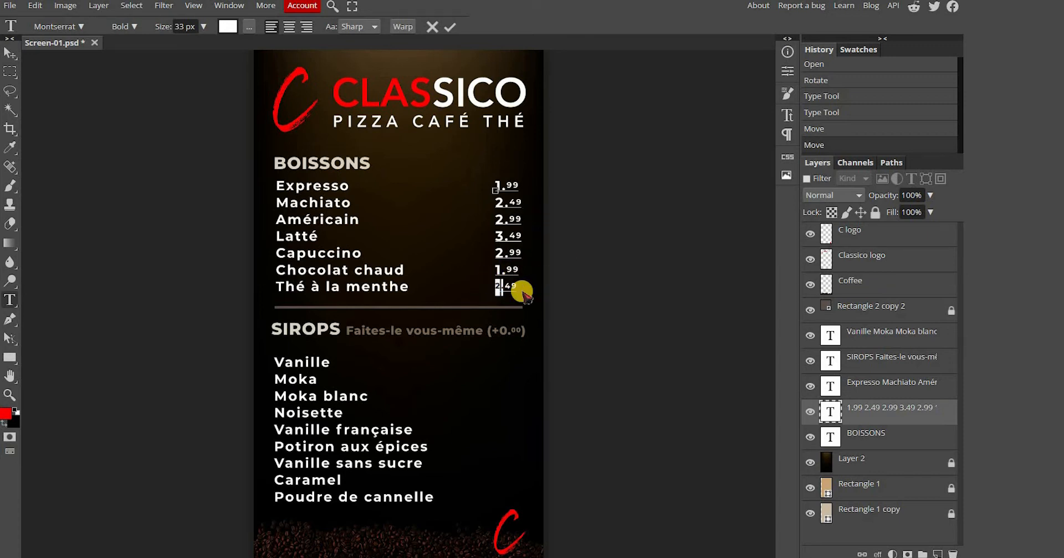
{"action": "mouse_move", "coordinate": [785, 138]}
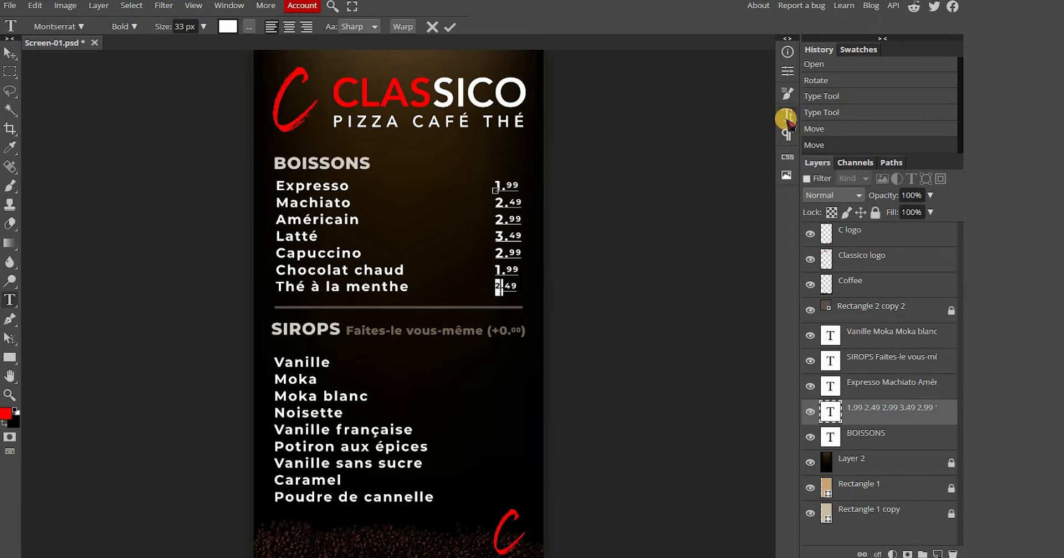
{"action": "left_click", "coordinate": [787, 115]}
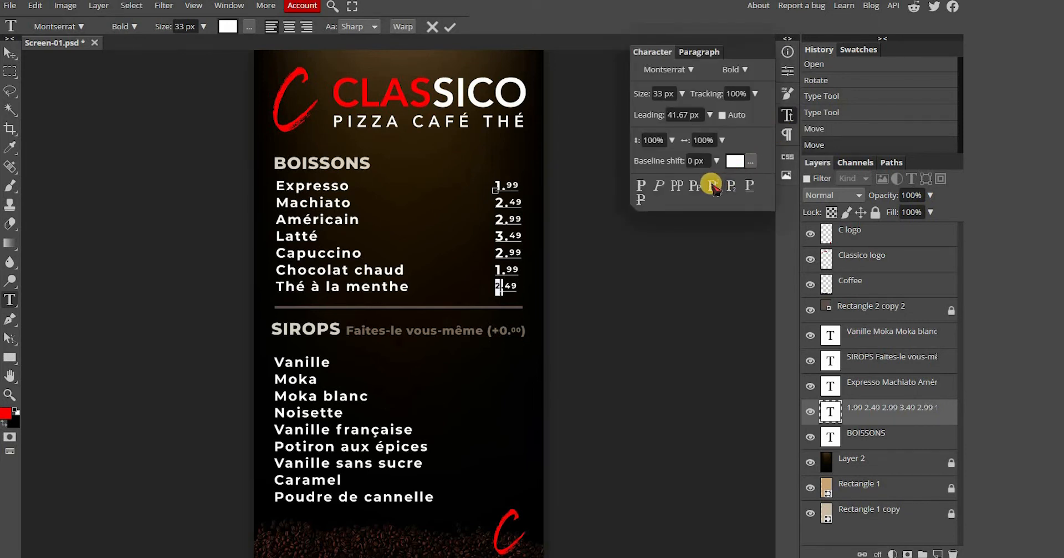
{"action": "mouse_move", "coordinate": [165, 109]}
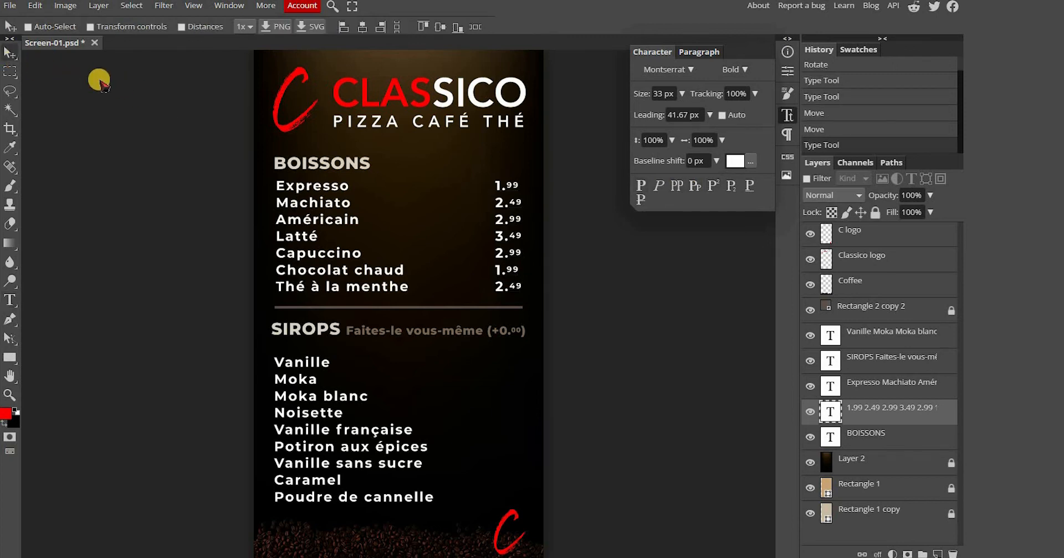
{"action": "mouse_move", "coordinate": [237, 256]}
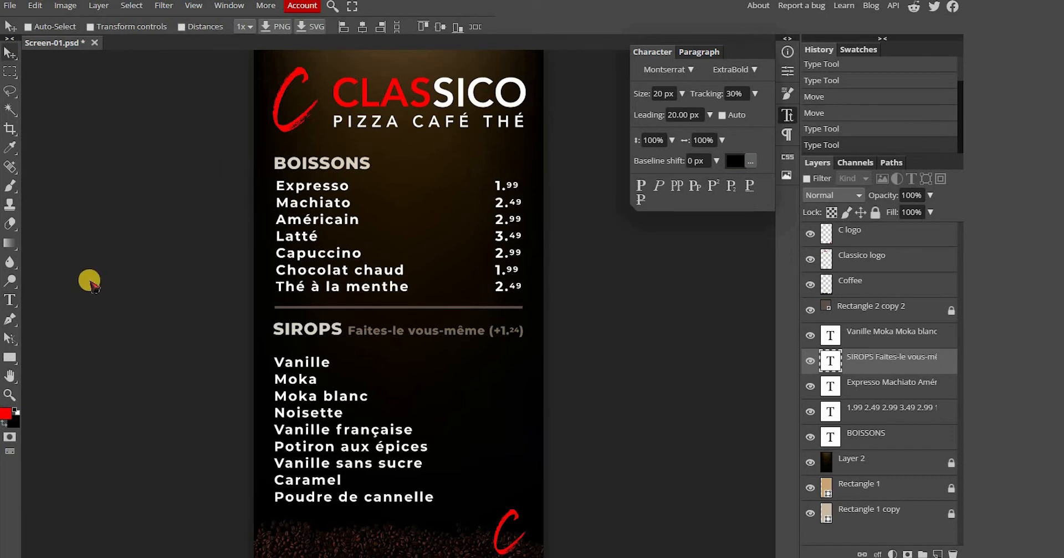
{"action": "mouse_move", "coordinate": [11, 302]}
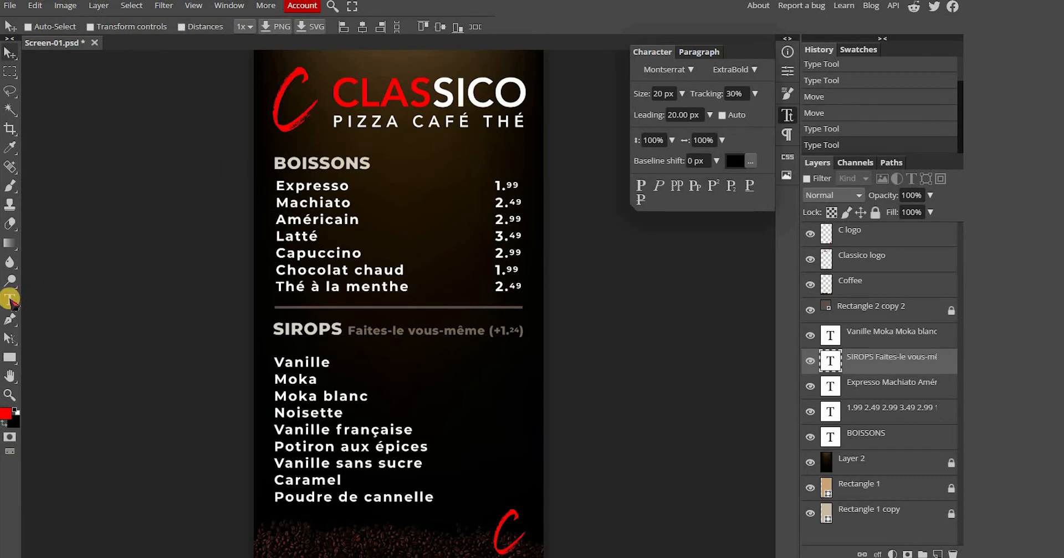
Step: Right-align the syrup flavour list through the Paragraph settings
{"action": "left_click", "coordinate": [10, 301]}
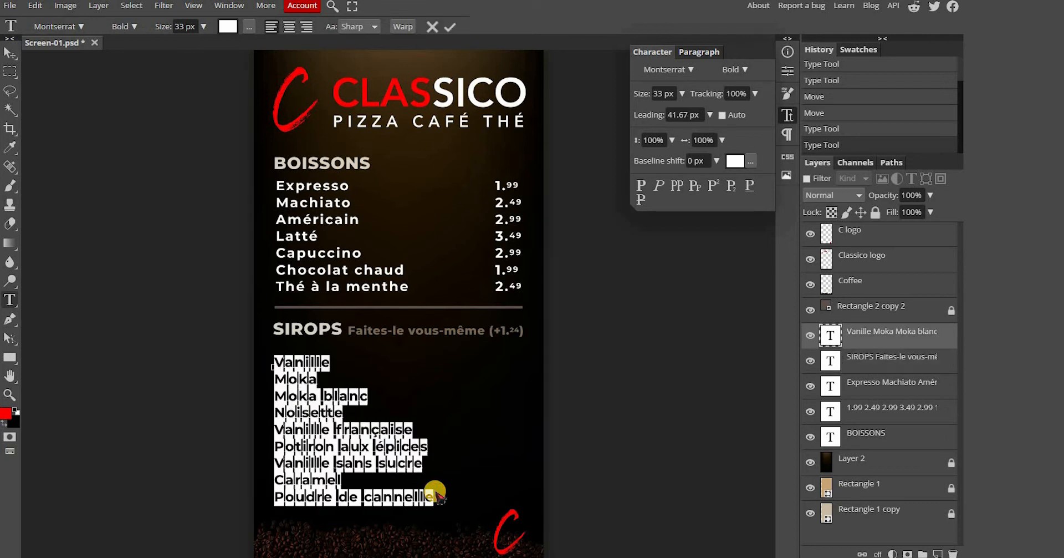
{"action": "mouse_move", "coordinate": [790, 138]}
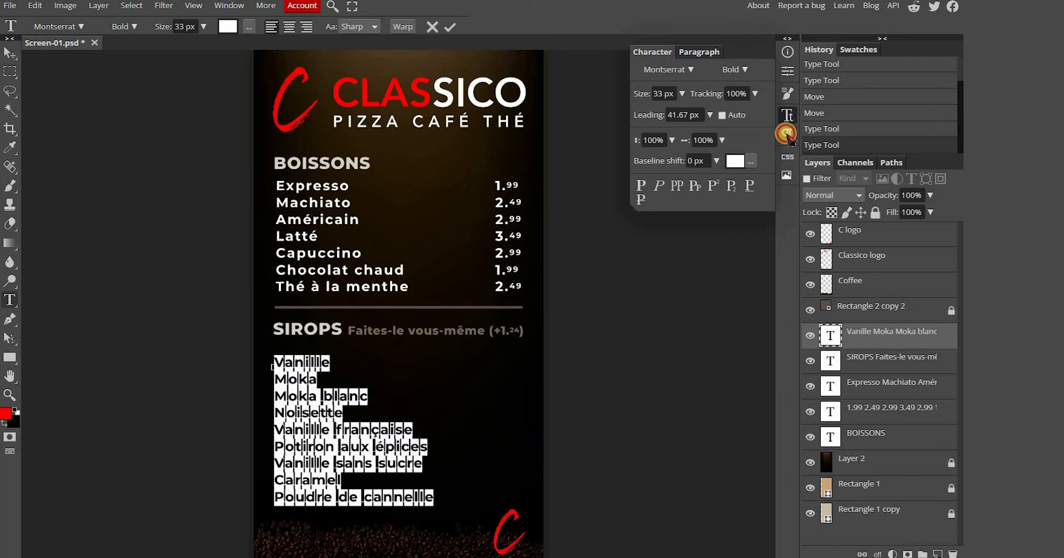
{"action": "left_click", "coordinate": [698, 52]}
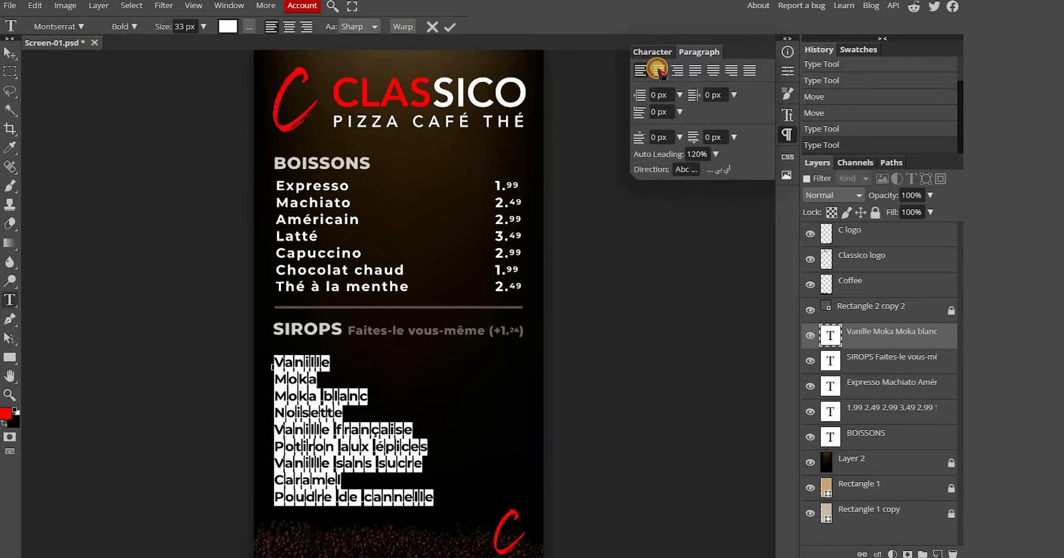
{"action": "left_click", "coordinate": [657, 70]}
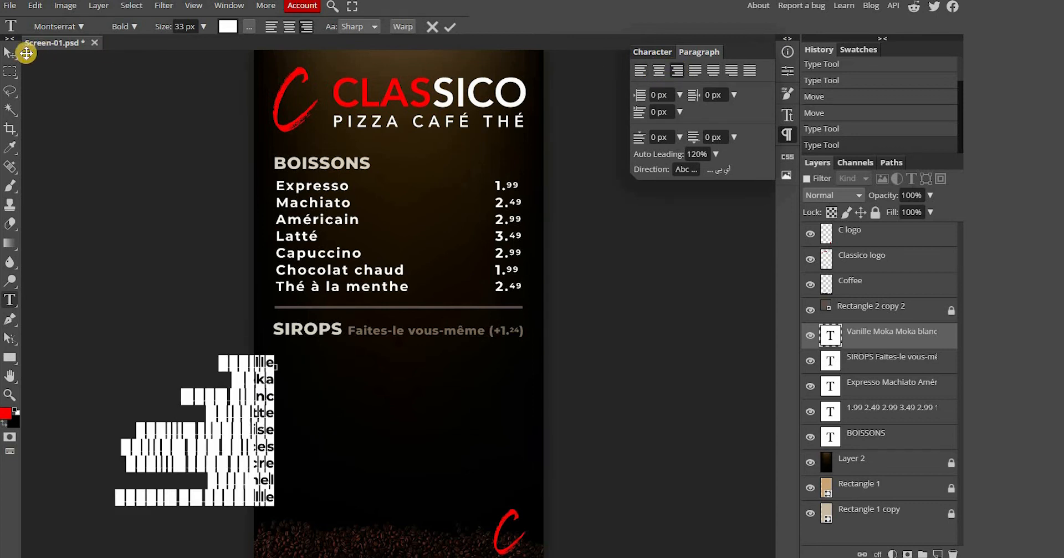
{"action": "mouse_move", "coordinate": [9, 53]}
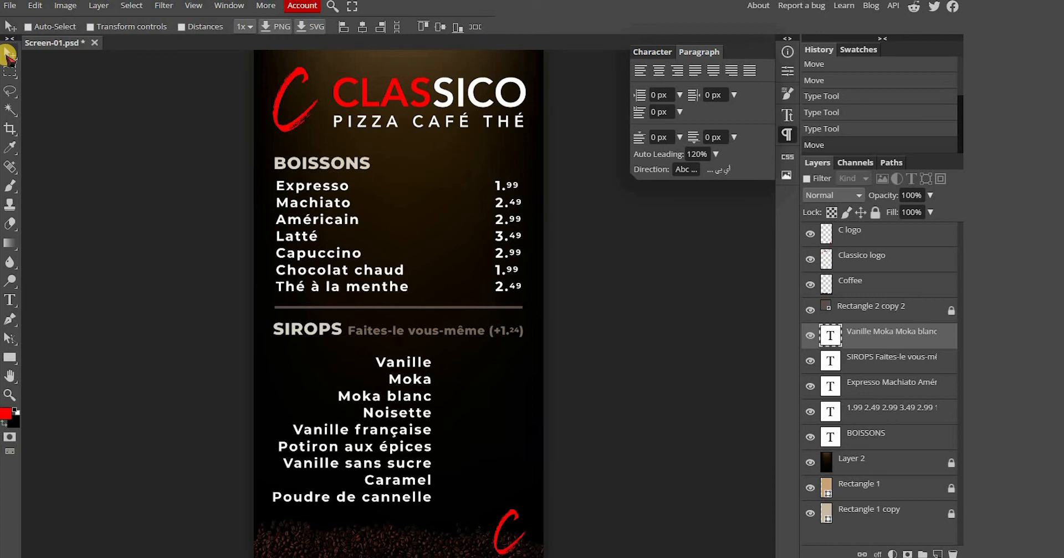
{"action": "mouse_move", "coordinate": [6, 147]}
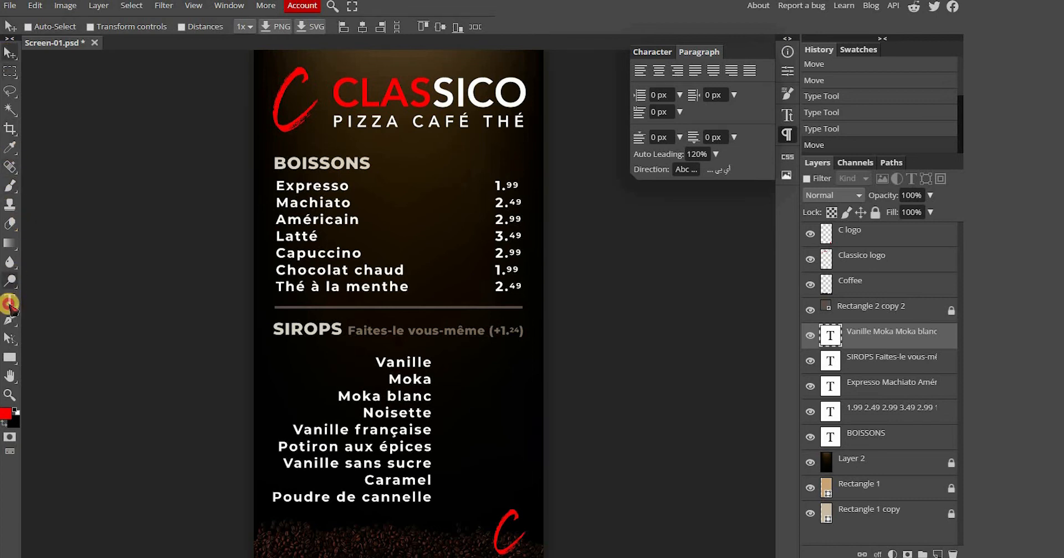
Step: Recolour the BOISSONS heading to gold (d8ba6c) via the Color Picker
{"action": "left_click", "coordinate": [333, 161]}
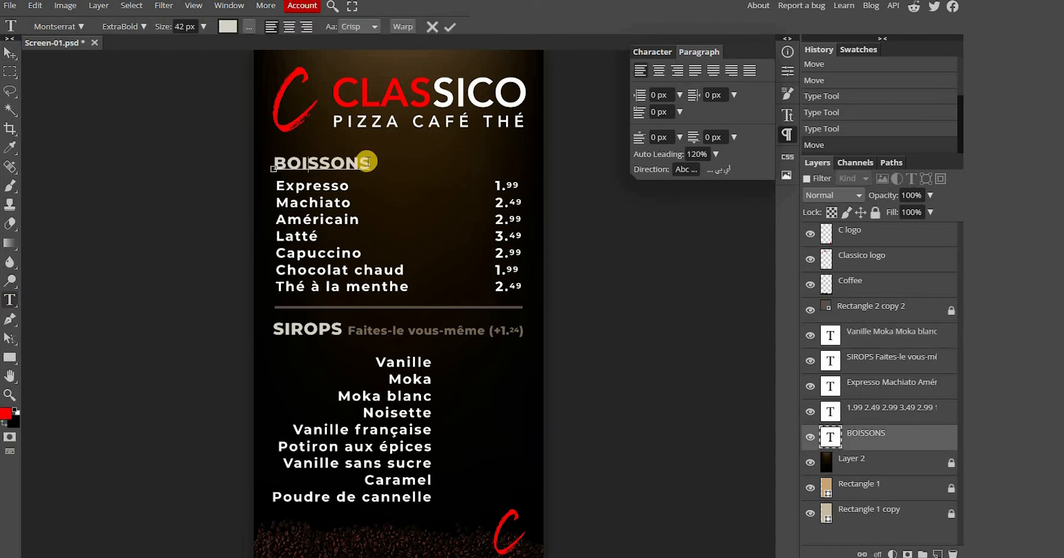
{"action": "triple_click", "coordinate": [321, 163]}
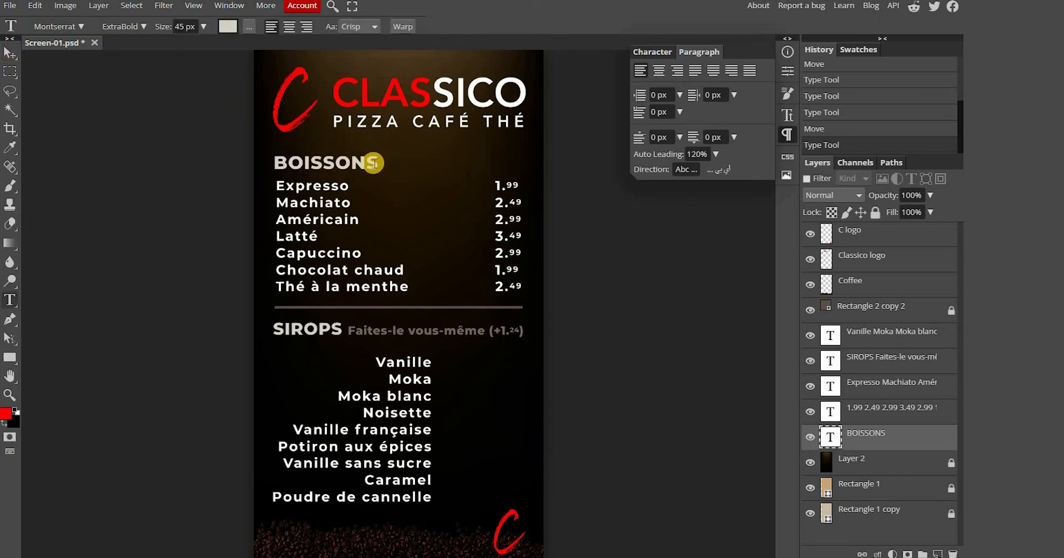
{"action": "double_click", "coordinate": [325, 163]}
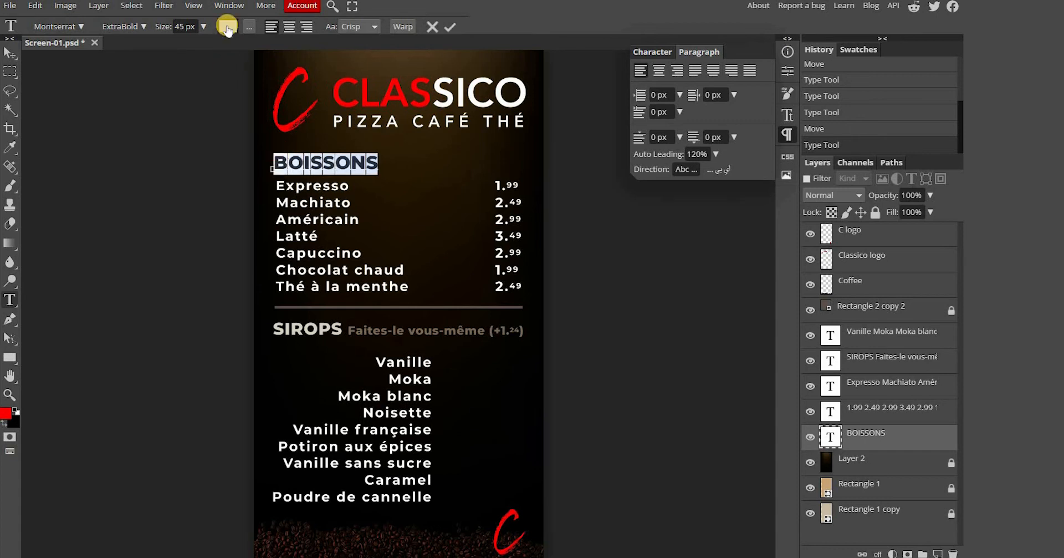
{"action": "left_click", "coordinate": [228, 27]}
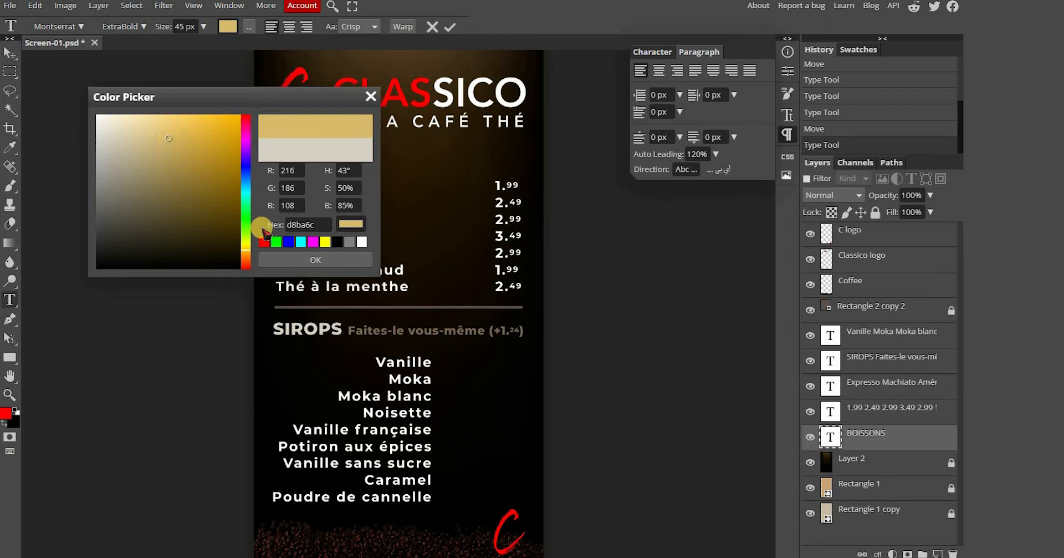
{"action": "left_click", "coordinate": [315, 259]}
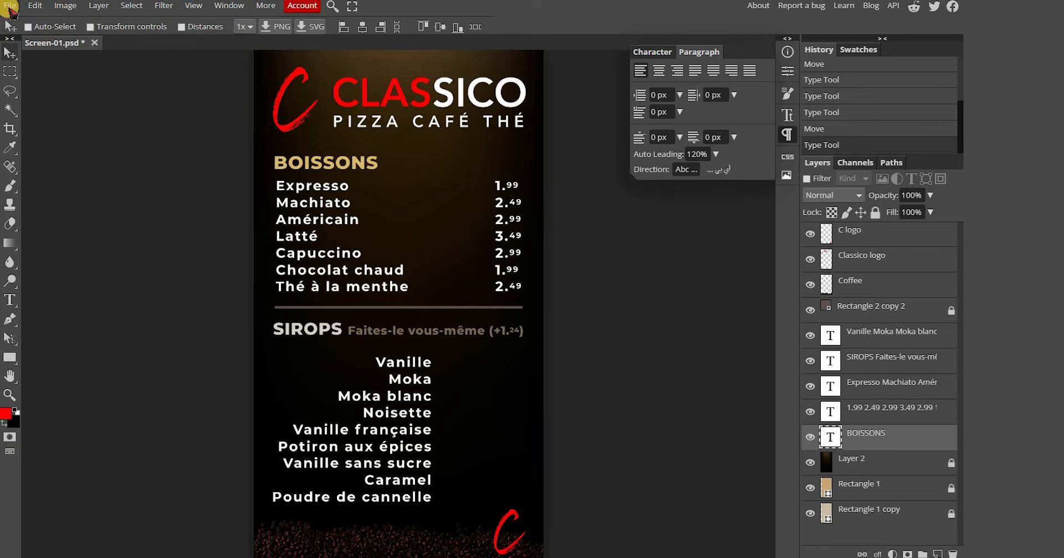
Step: Open the Coffee image file so its coffee cup photo can be pasted into the menu
{"action": "left_click", "coordinate": [9, 6]}
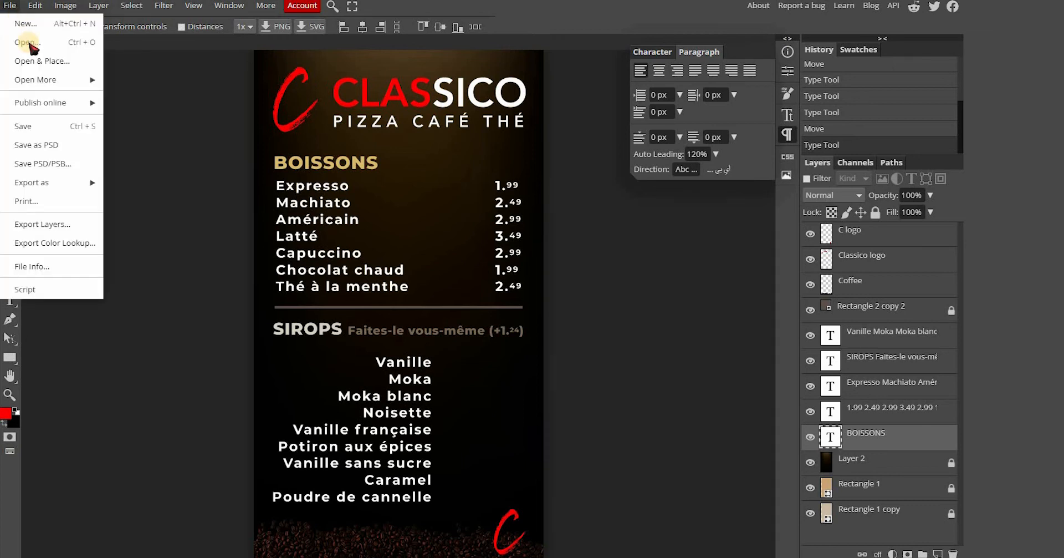
{"action": "left_click", "coordinate": [26, 42]}
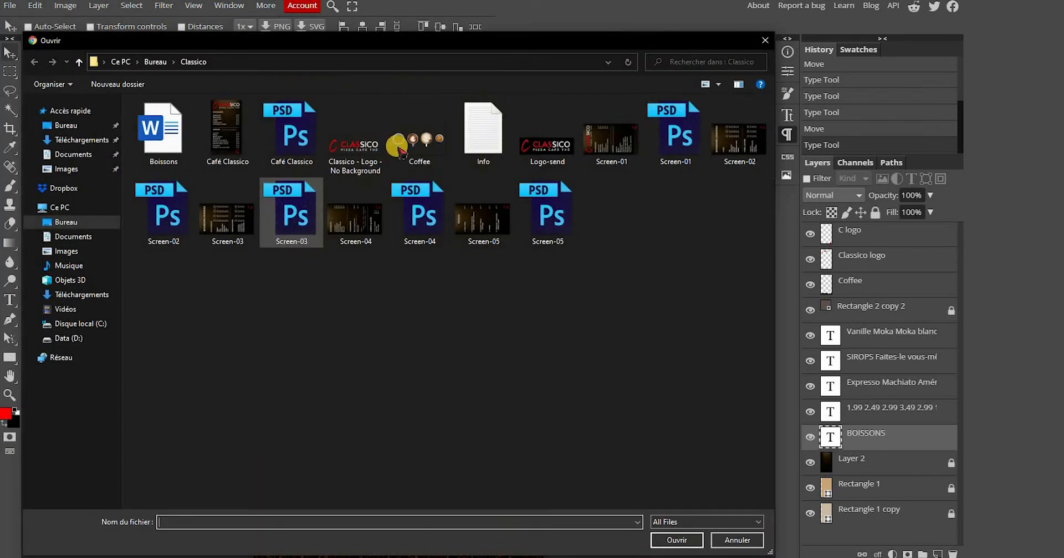
{"action": "left_click", "coordinate": [419, 128]}
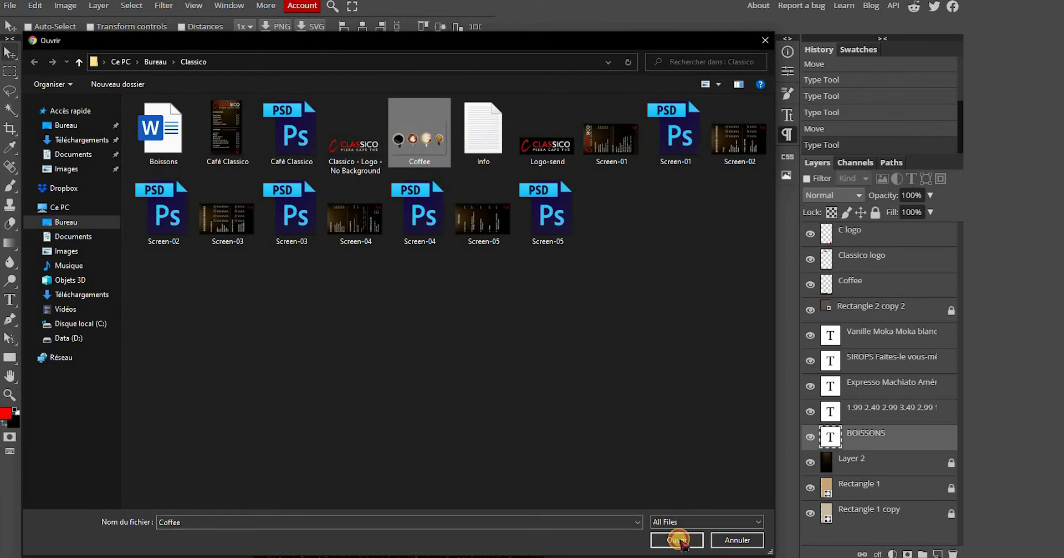
{"action": "left_click", "coordinate": [677, 539]}
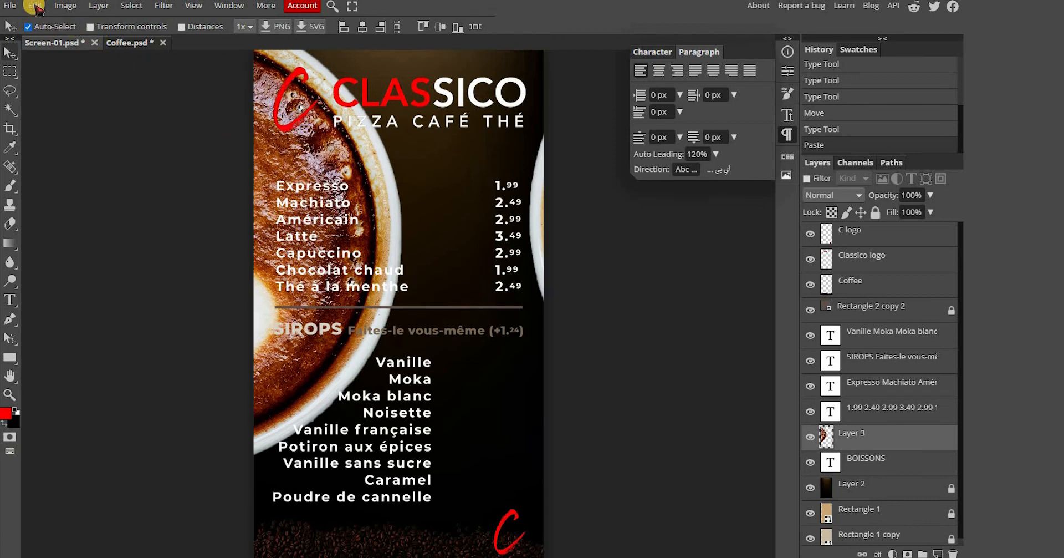
Step: Free Transform the pasted coffee photo into small cup icons beside the SIROPS list
{"action": "left_click", "coordinate": [35, 7]}
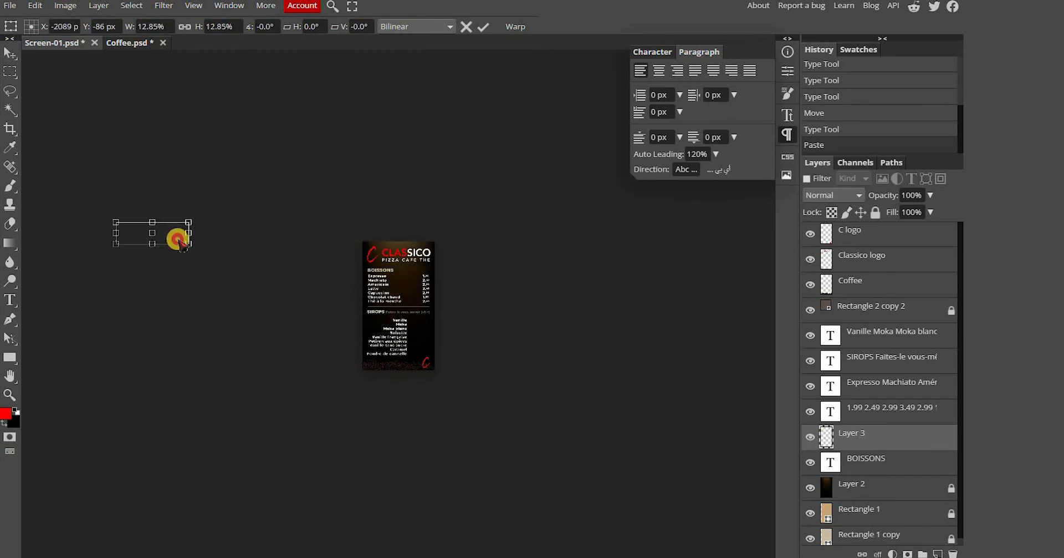
{"action": "left_click_drag", "start_coordinate": [177, 241], "coordinate": [409, 329]}
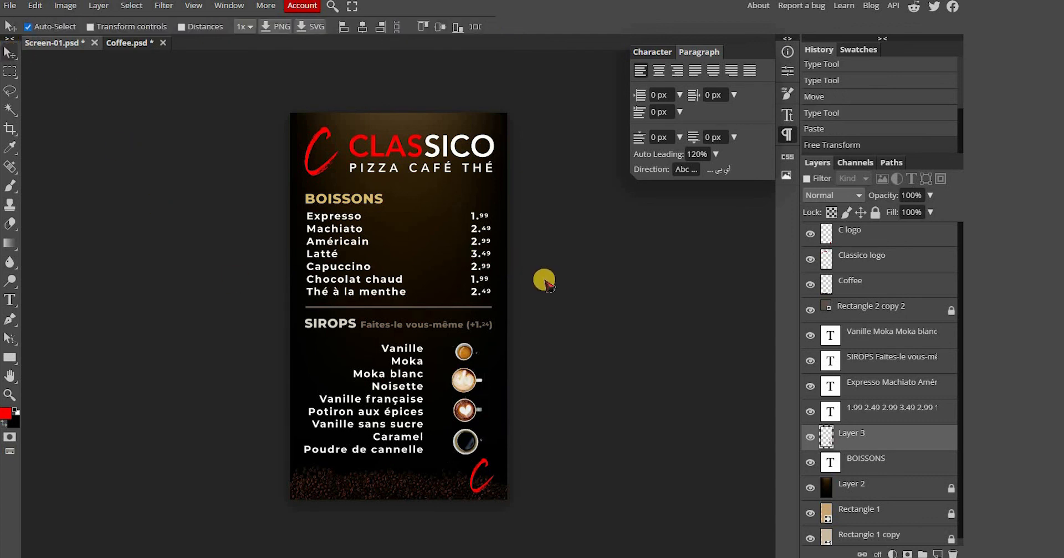
{"action": "mouse_move", "coordinate": [394, 390]}
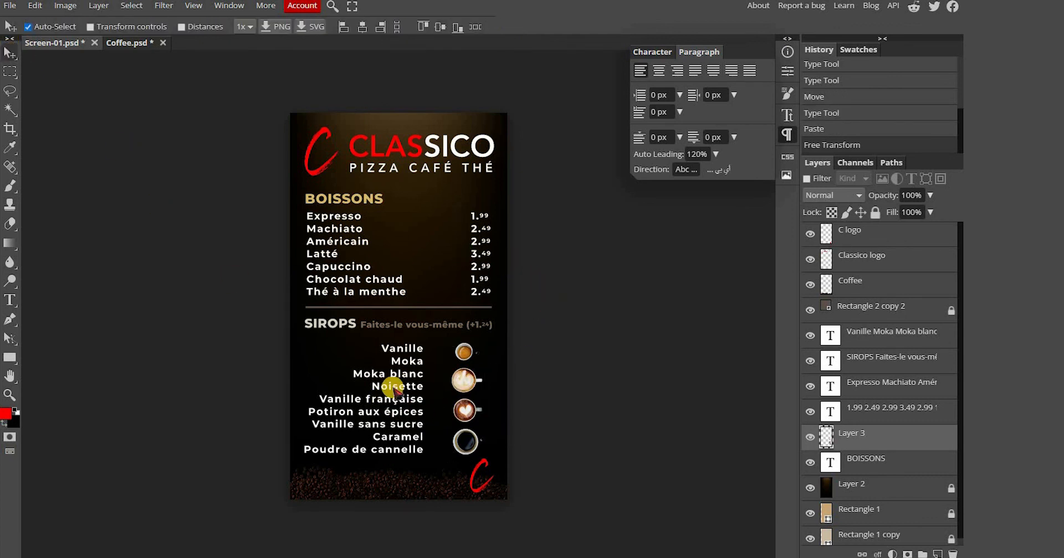
{"action": "mouse_move", "coordinate": [480, 331]}
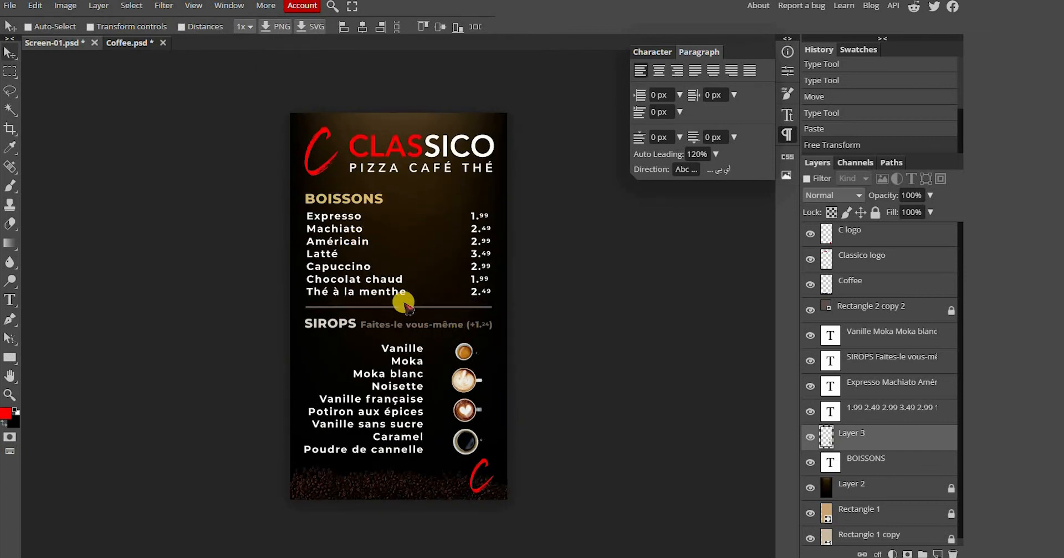
Step: Save the menu as a PSD named 'Screen-01 (updated)'
{"action": "left_click", "coordinate": [10, 6]}
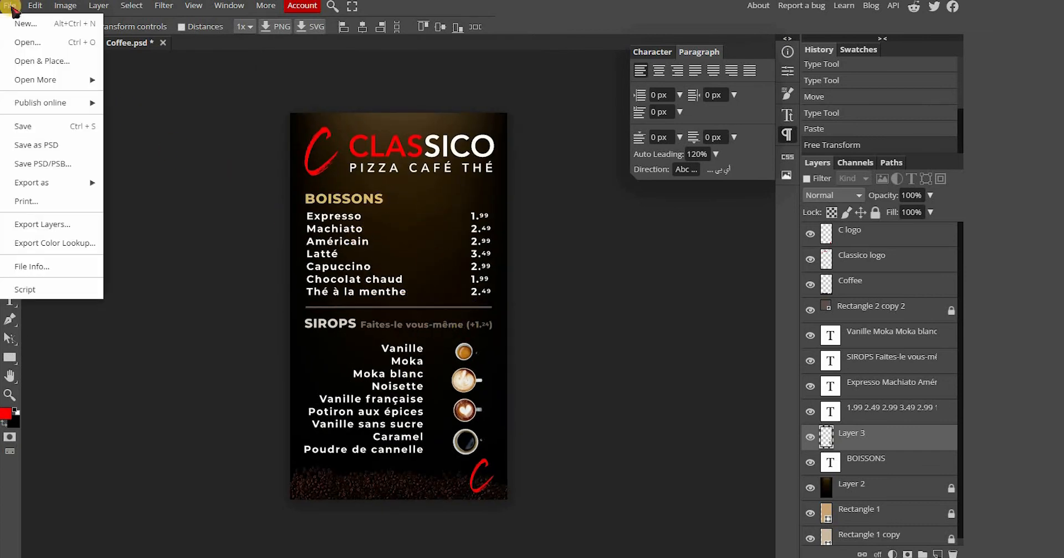
{"action": "mouse_move", "coordinate": [31, 133]}
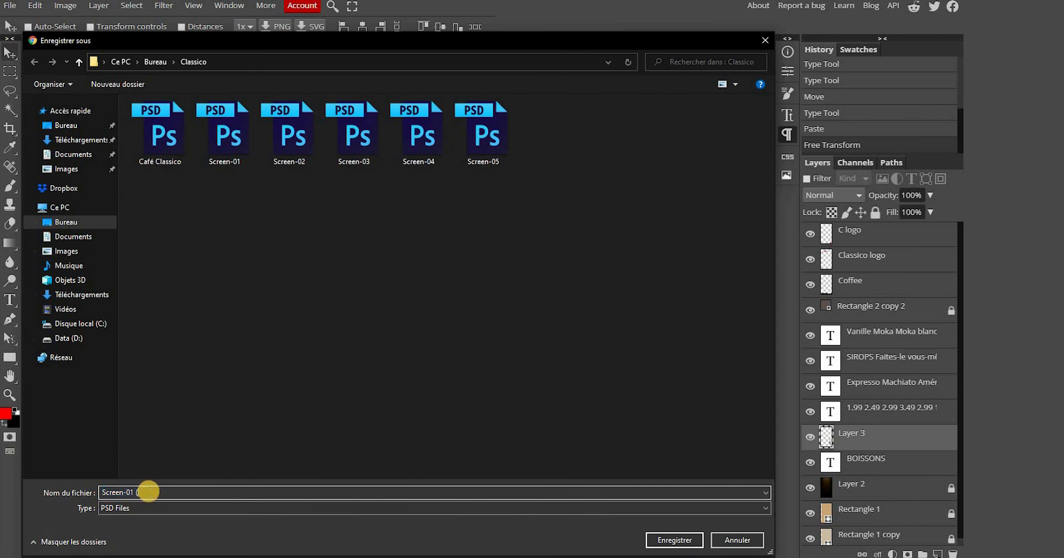
{"action": "type", "text": "updated)"}
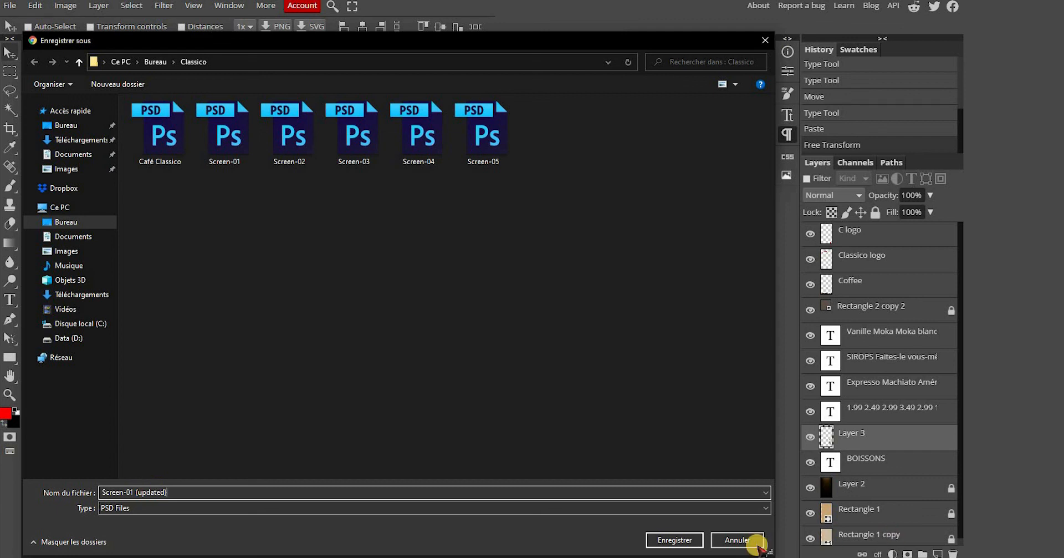
{"action": "left_click", "coordinate": [673, 538]}
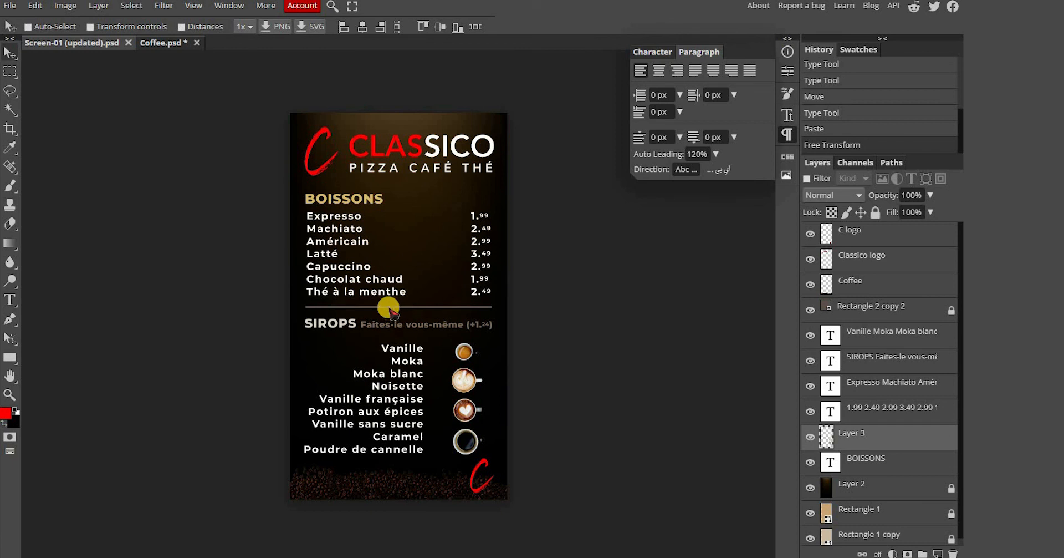
{"action": "mouse_move", "coordinate": [64, 7]}
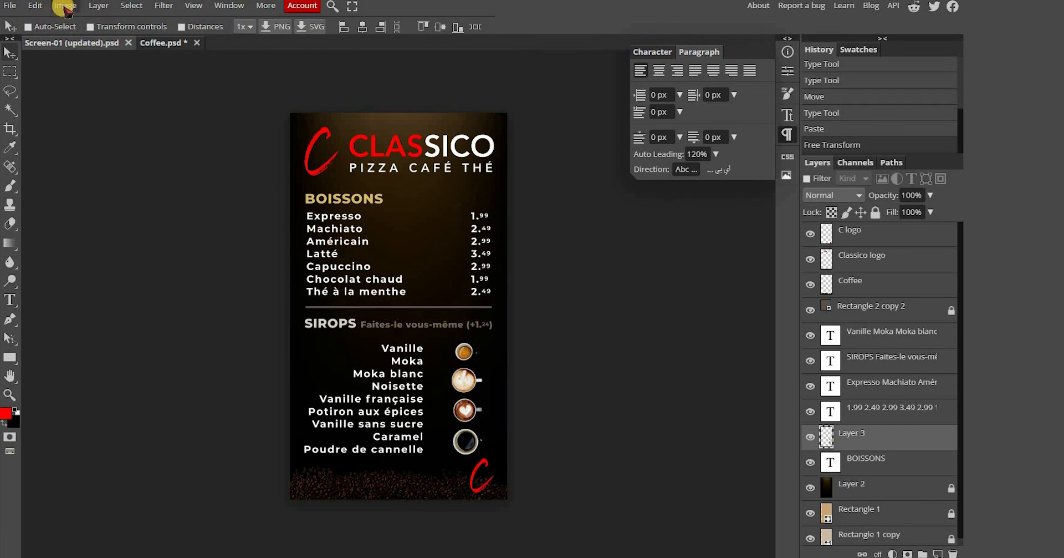
Step: Rotate the whole menu 90° counterclockwise and export it as a 1280×720 PNG
{"action": "left_click", "coordinate": [64, 6]}
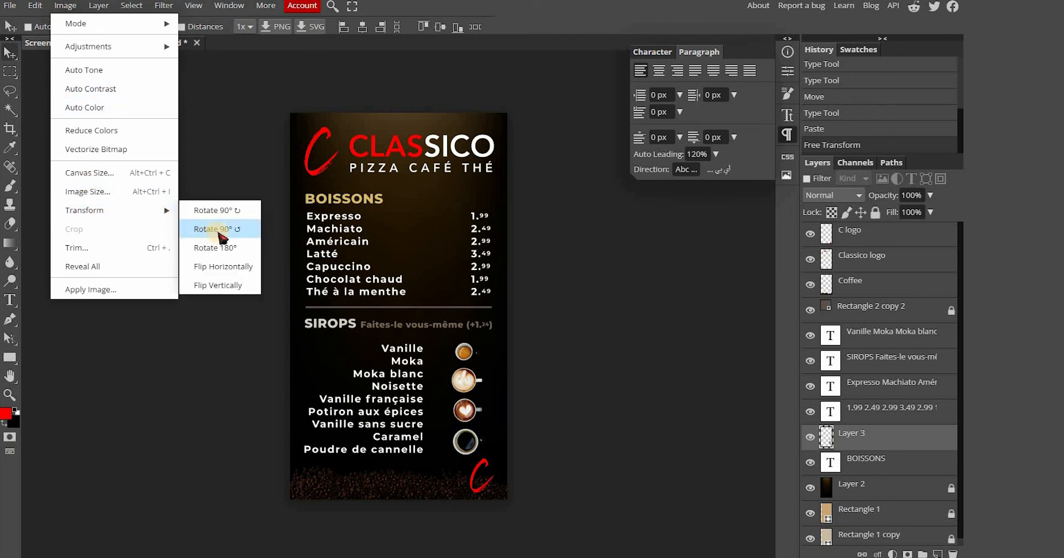
{"action": "left_click", "coordinate": [216, 228]}
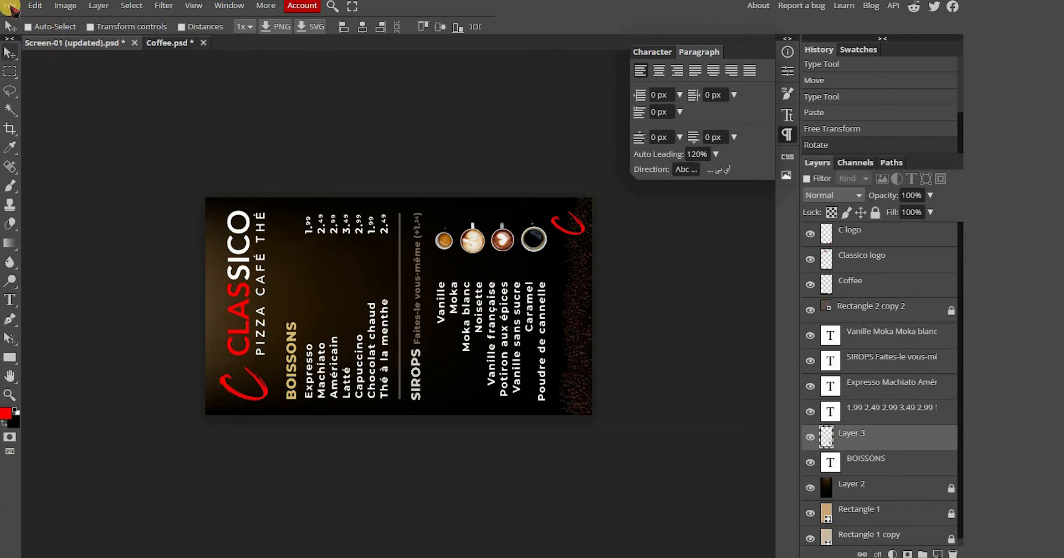
{"action": "left_click", "coordinate": [10, 6]}
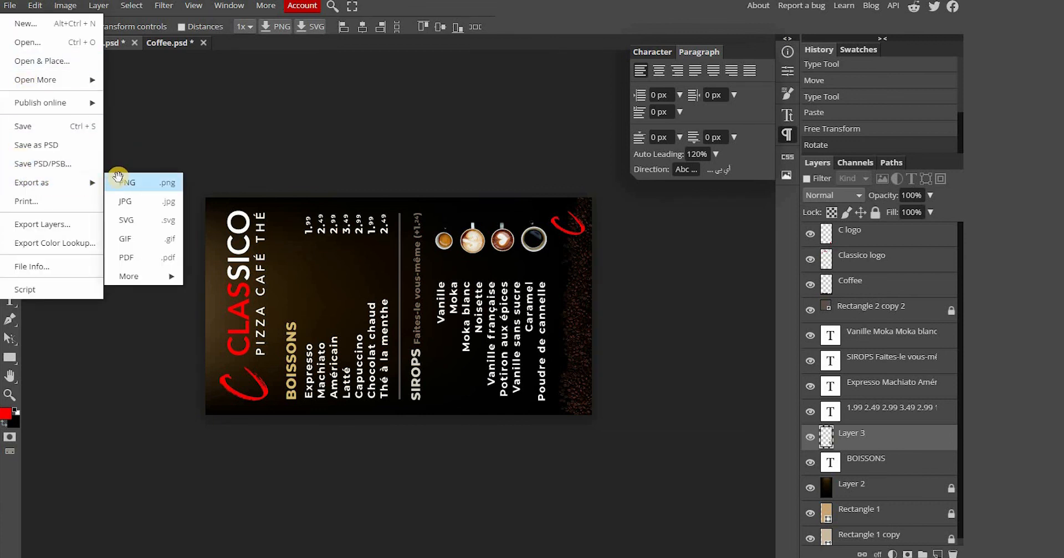
{"action": "left_click", "coordinate": [130, 181]}
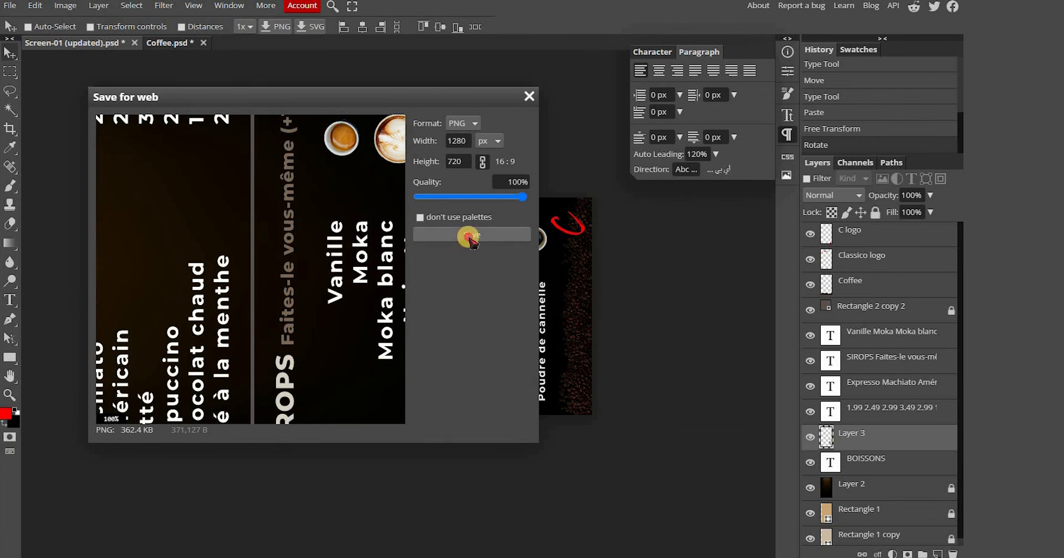